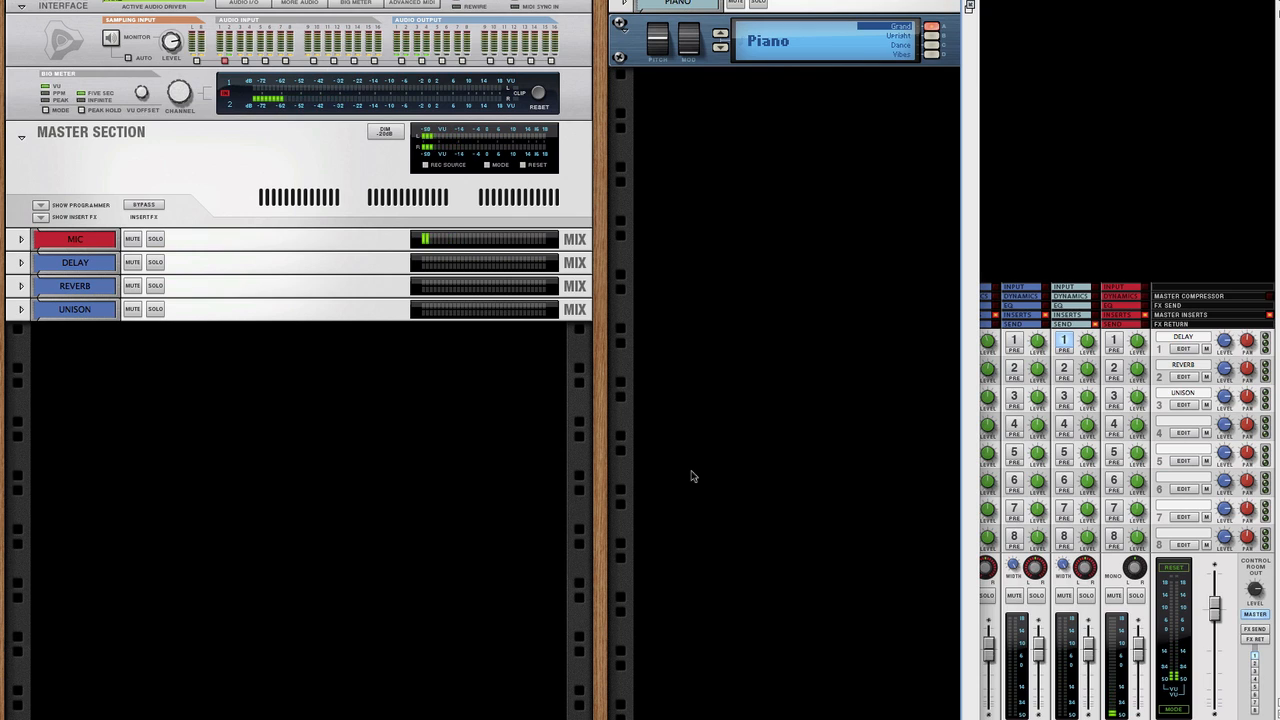
mouse_move(371, 482)
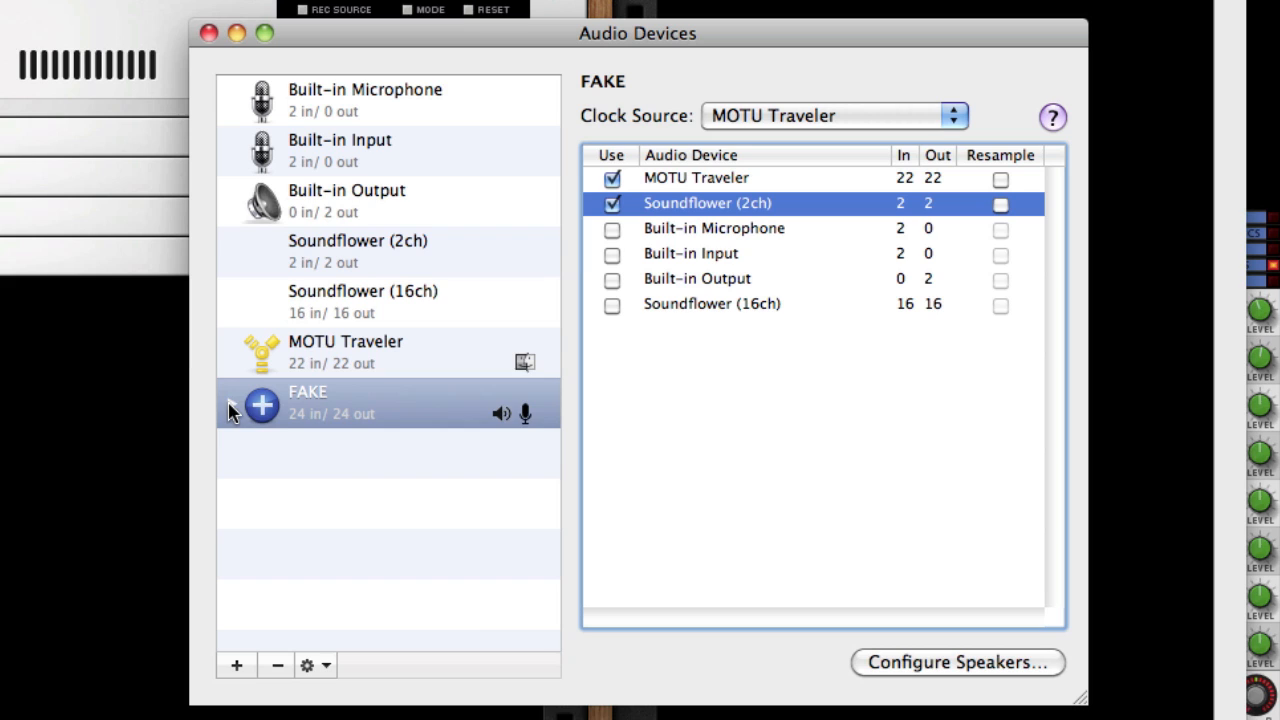
Expand the FAKE aggregate to list MOTU Traveler and Soundflower (2ch).
click(233, 403)
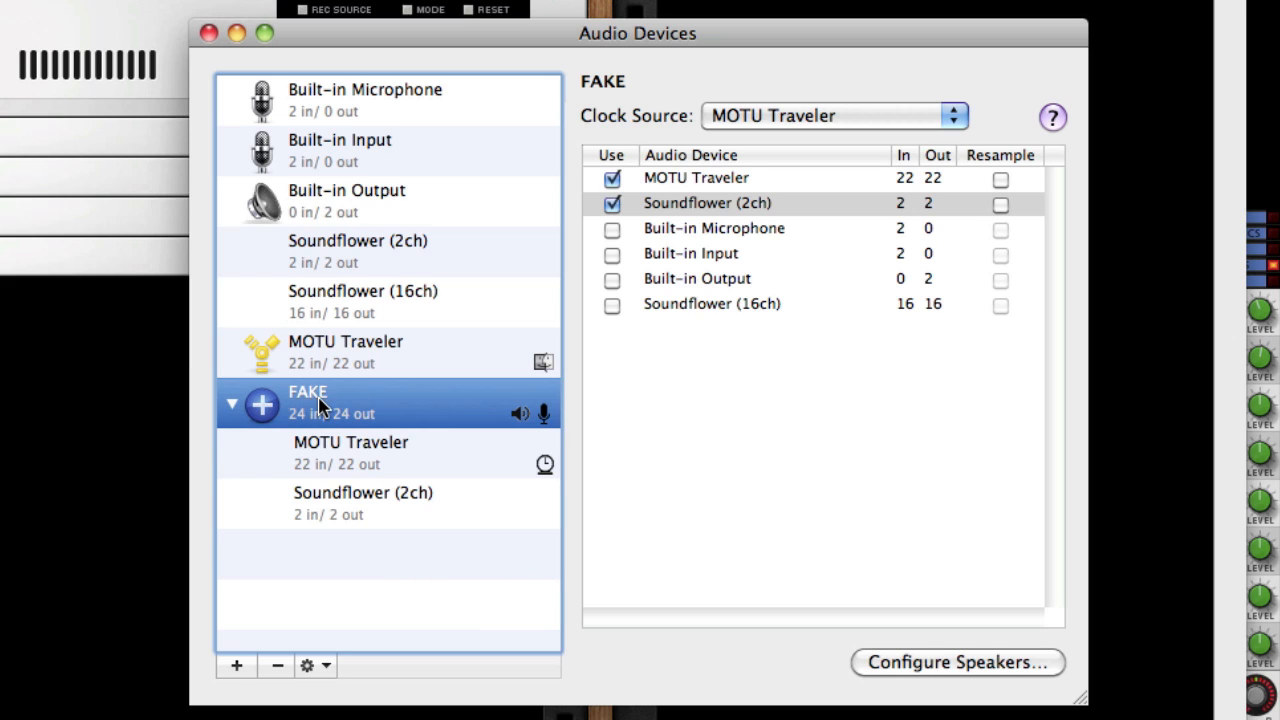
mouse_move(335, 558)
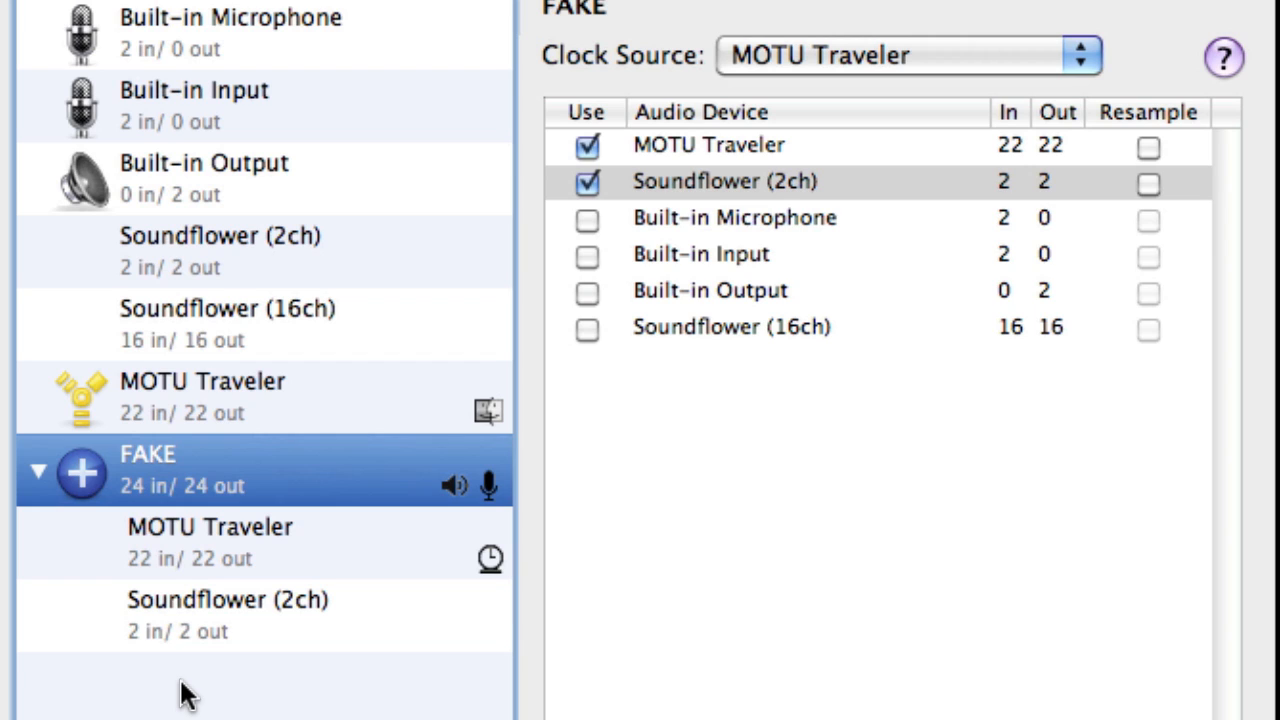
mouse_move(160, 565)
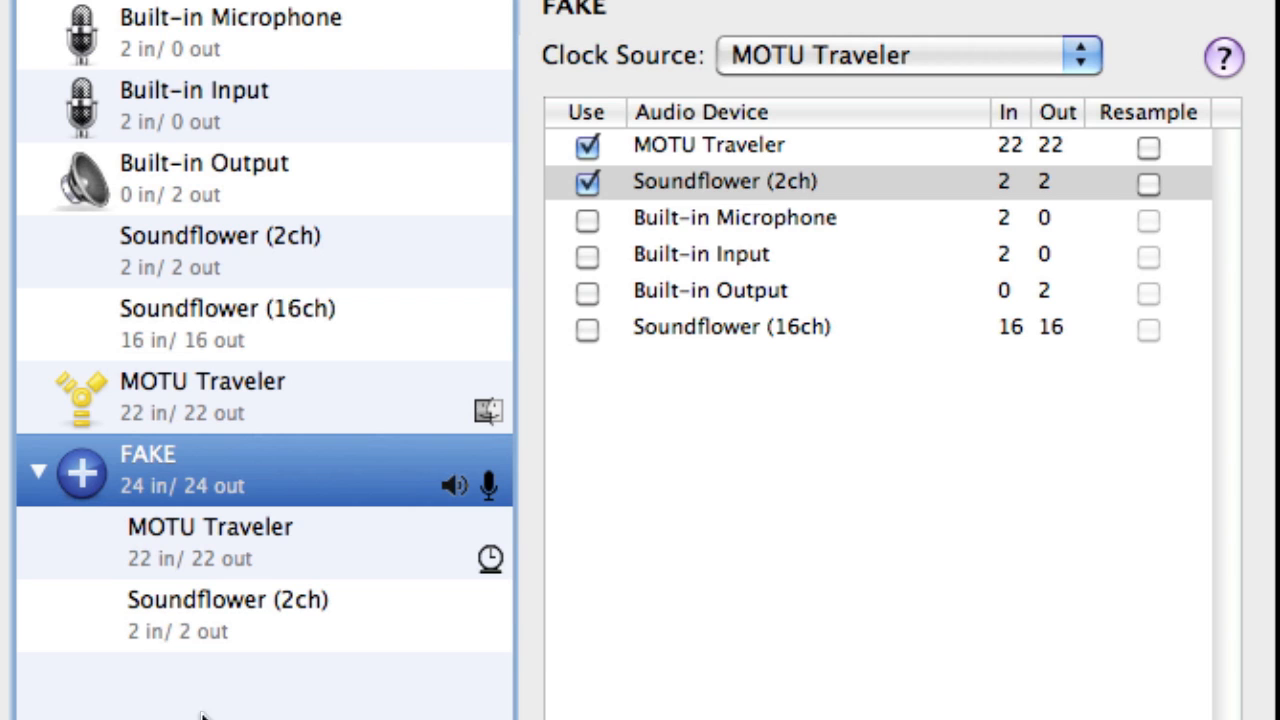
Check MOTU Traveler, then show Soundflower (2ch)'s 44100 Hz, 2ch-32bit output settings.
click(210, 527)
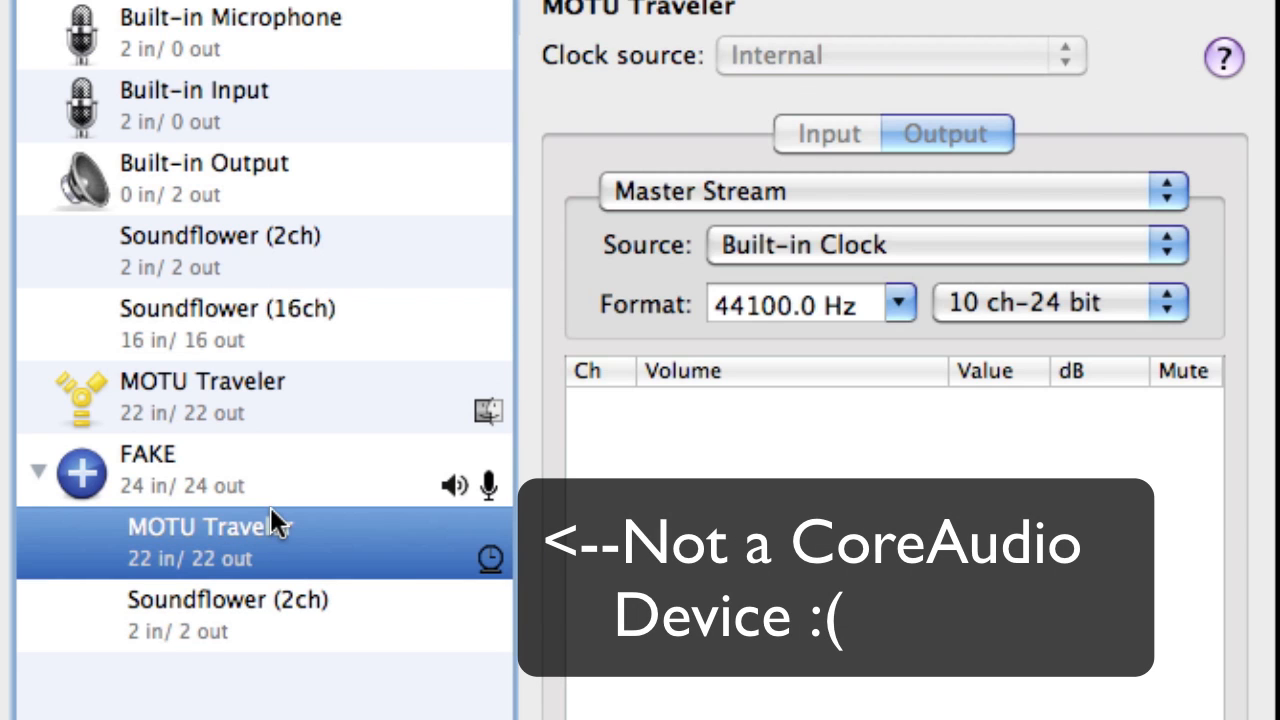
mouse_move(207, 527)
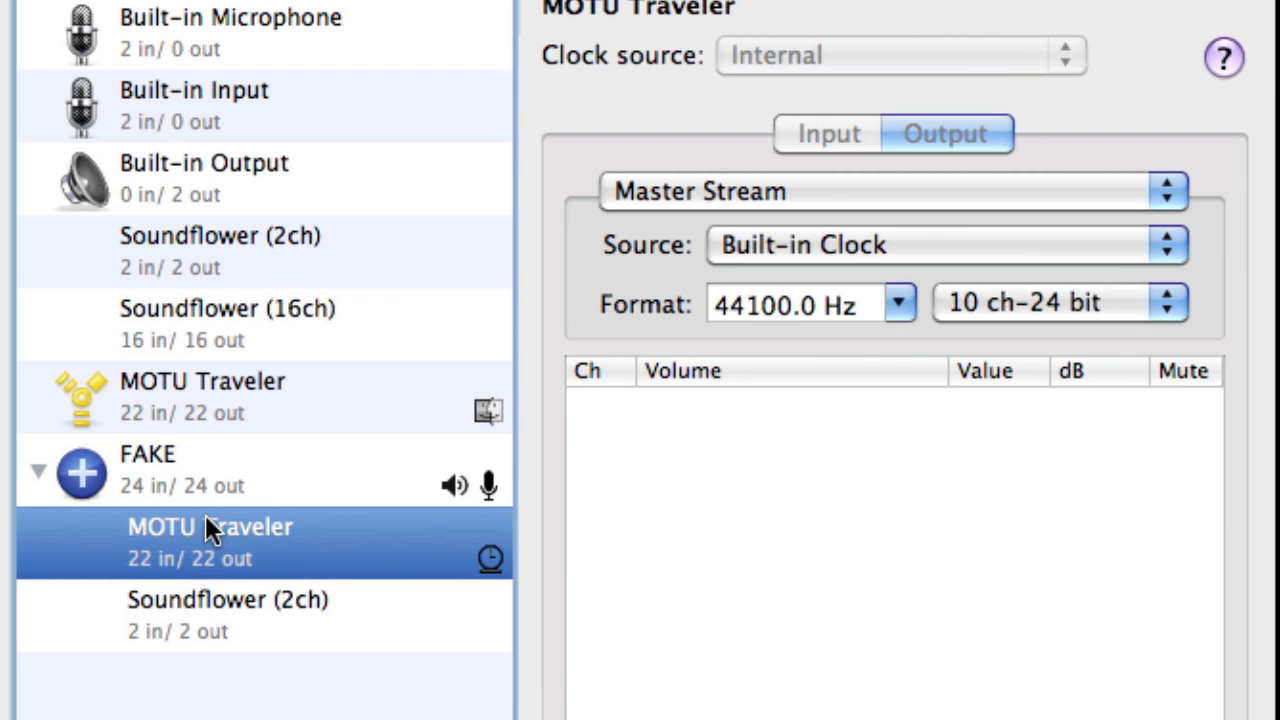
mouse_move(193, 490)
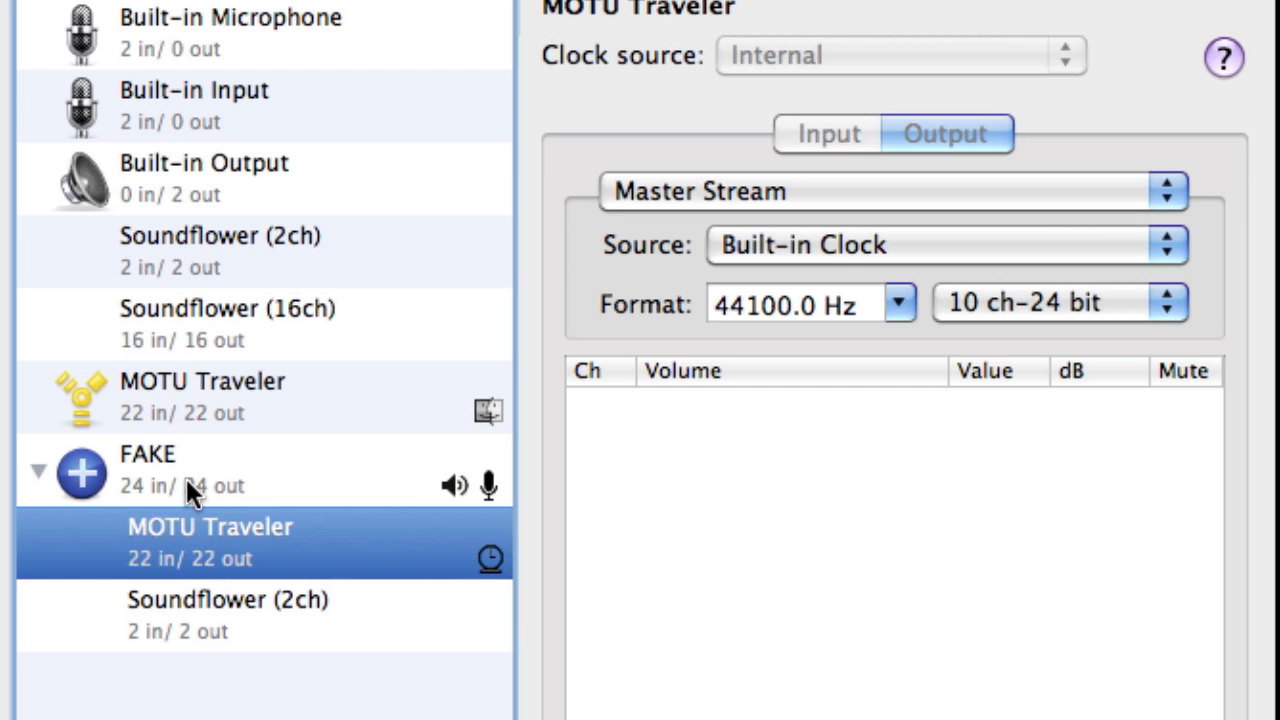
scroll(down, 3)
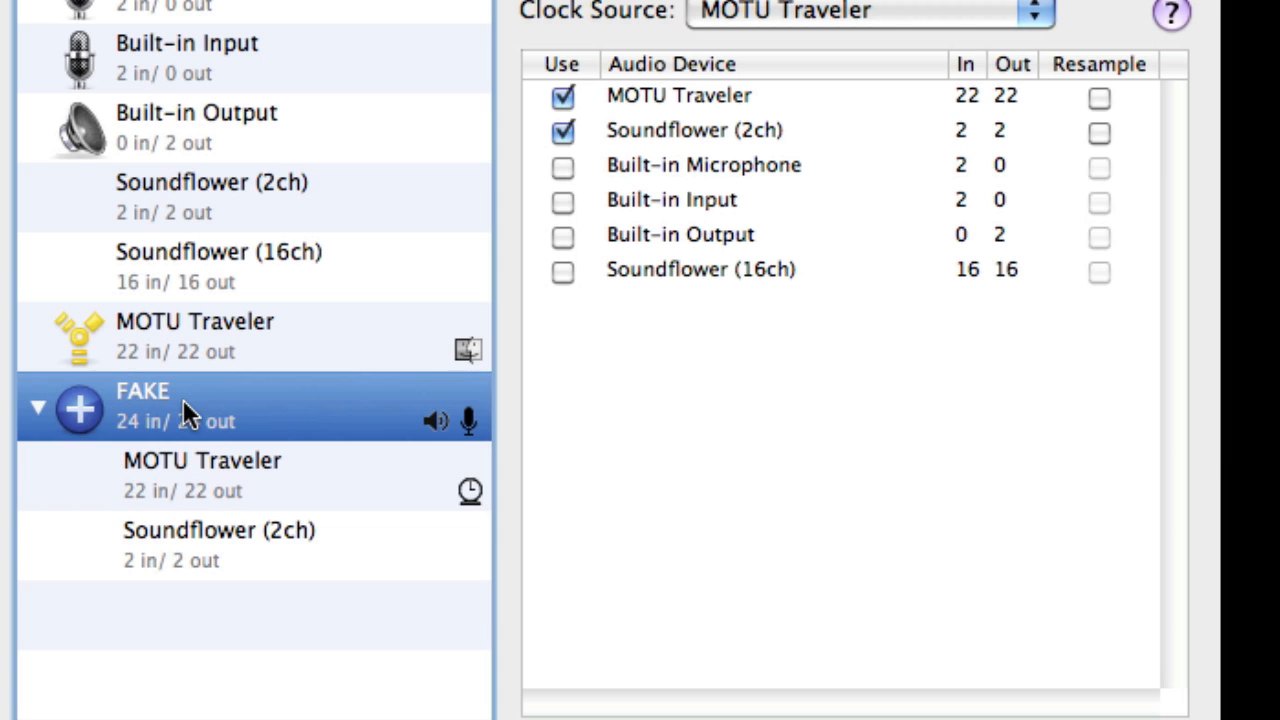
click(218, 545)
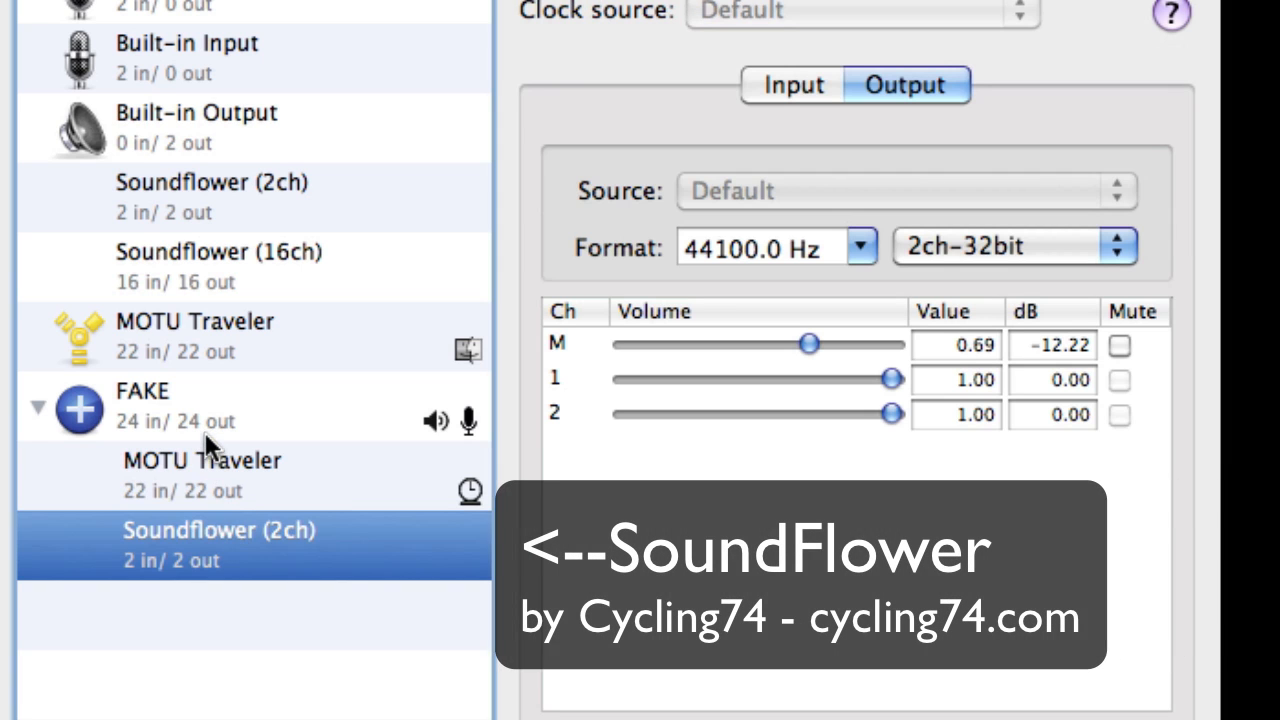
mouse_move(200, 425)
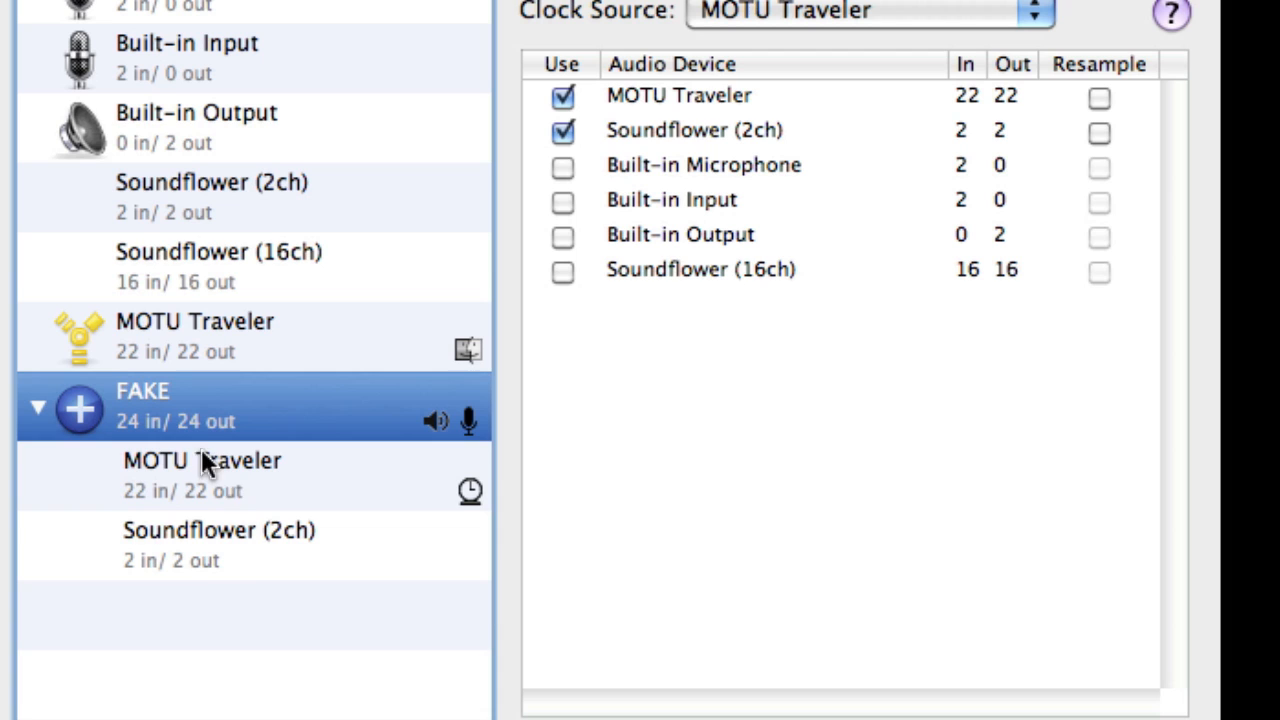
mouse_move(222, 477)
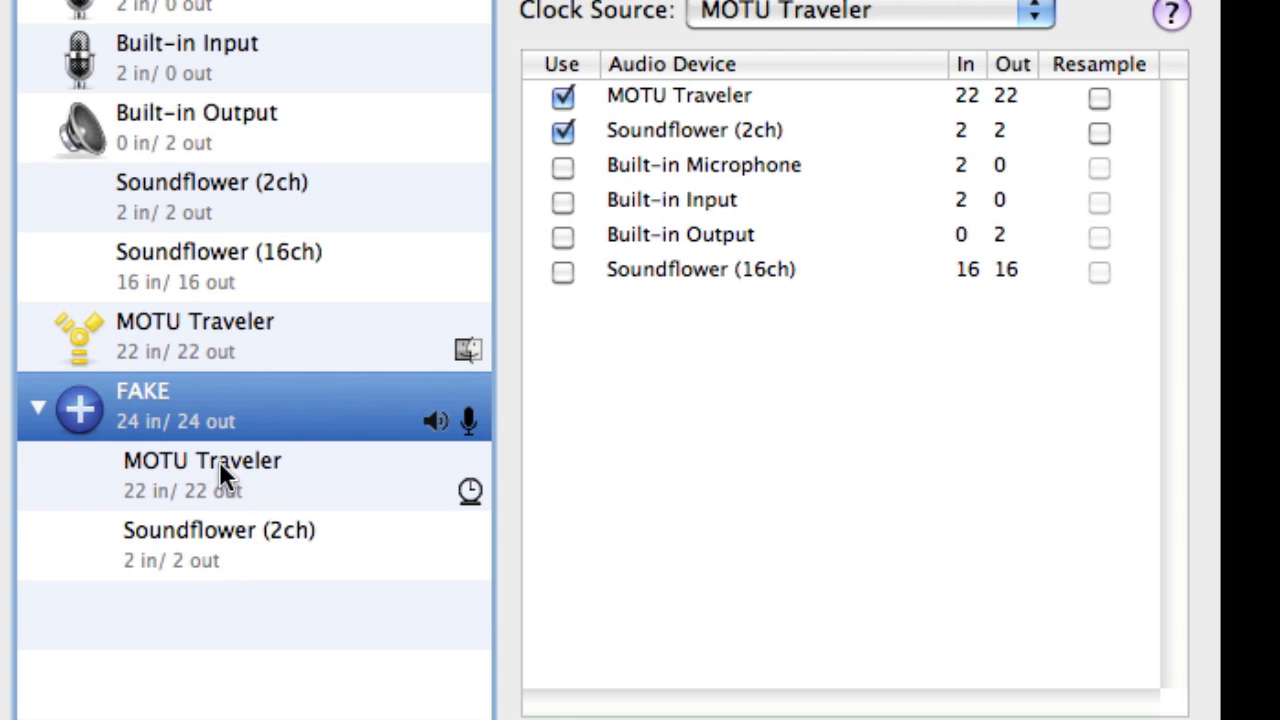
mouse_move(170, 405)
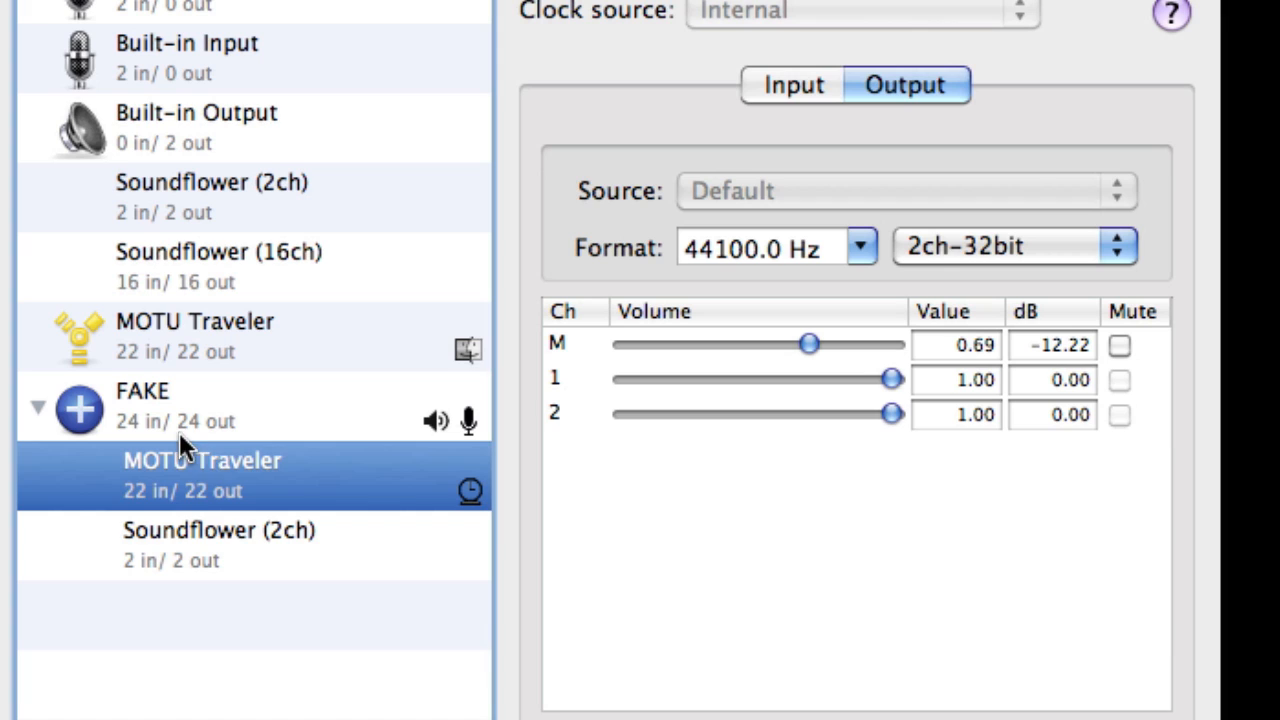
mouse_move(205, 505)
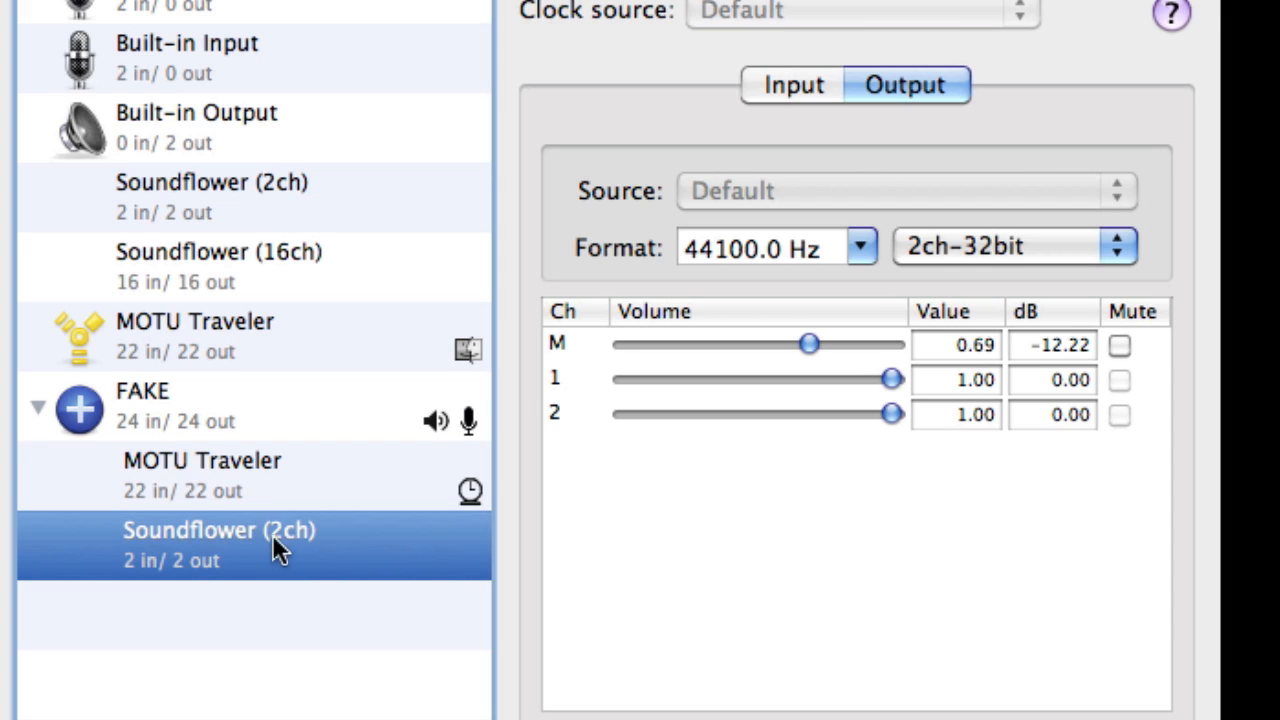
mouse_move(455, 700)
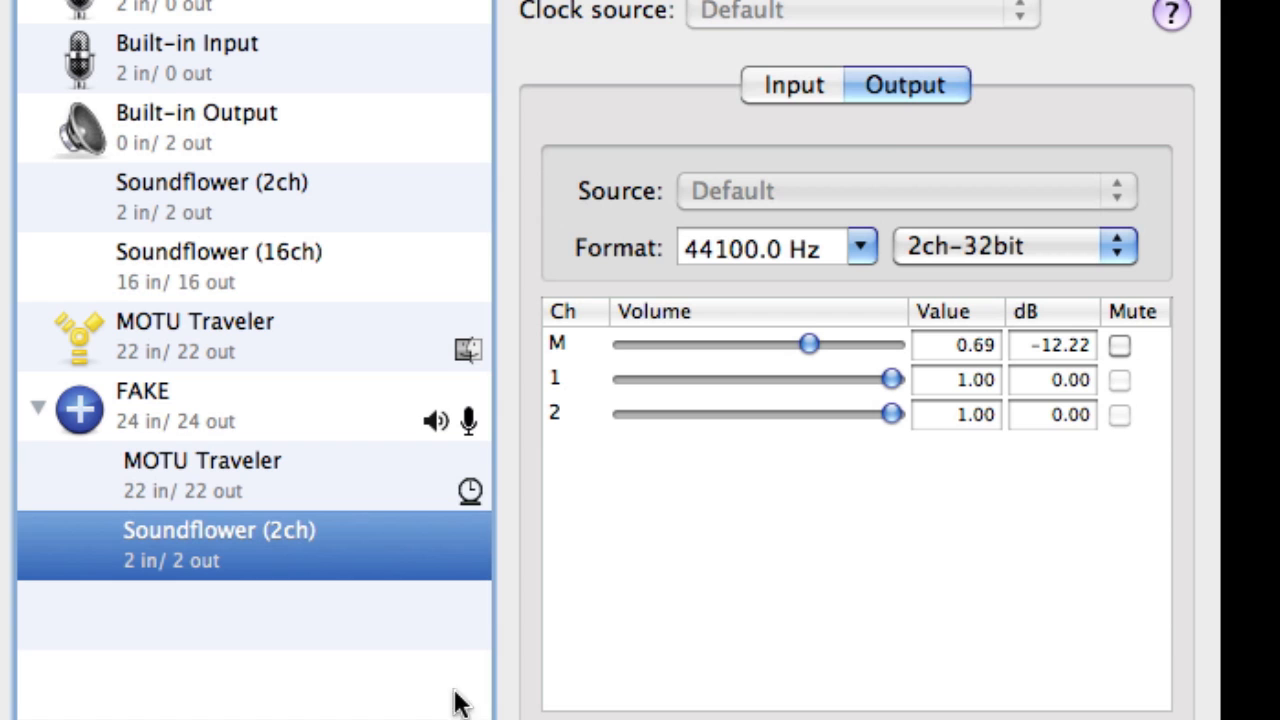
mouse_move(610, 115)
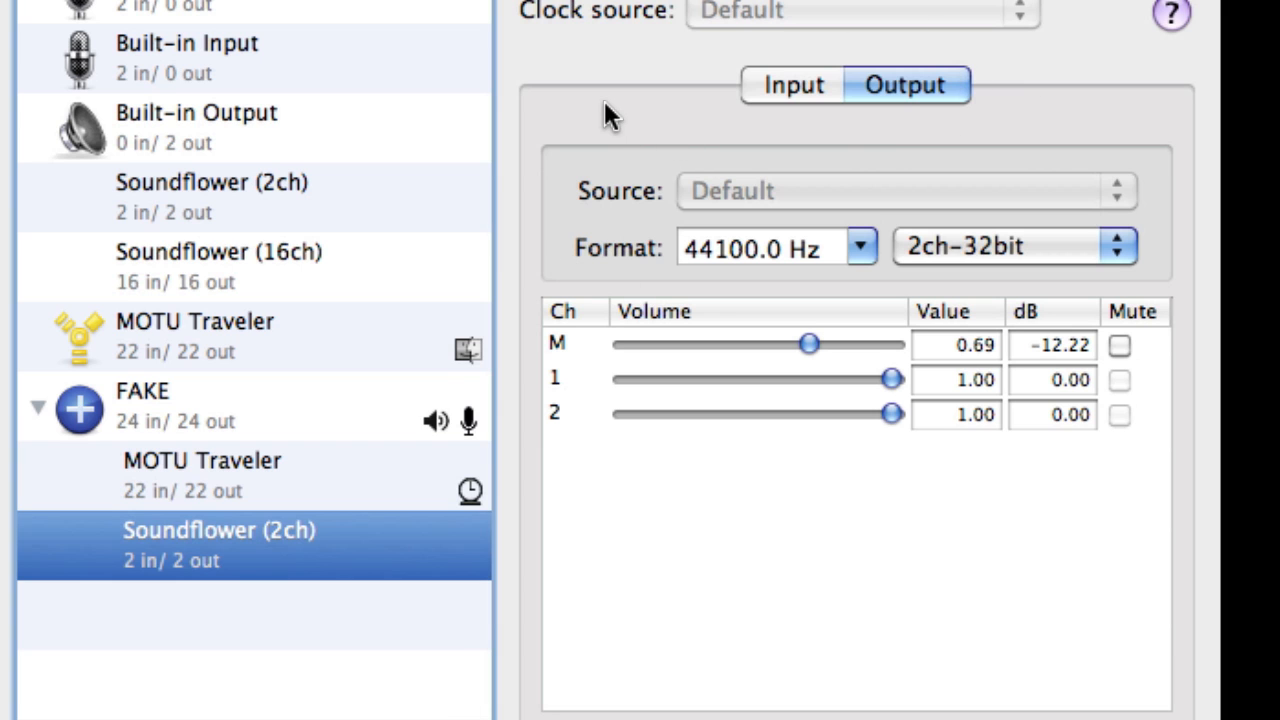
mouse_move(168, 468)
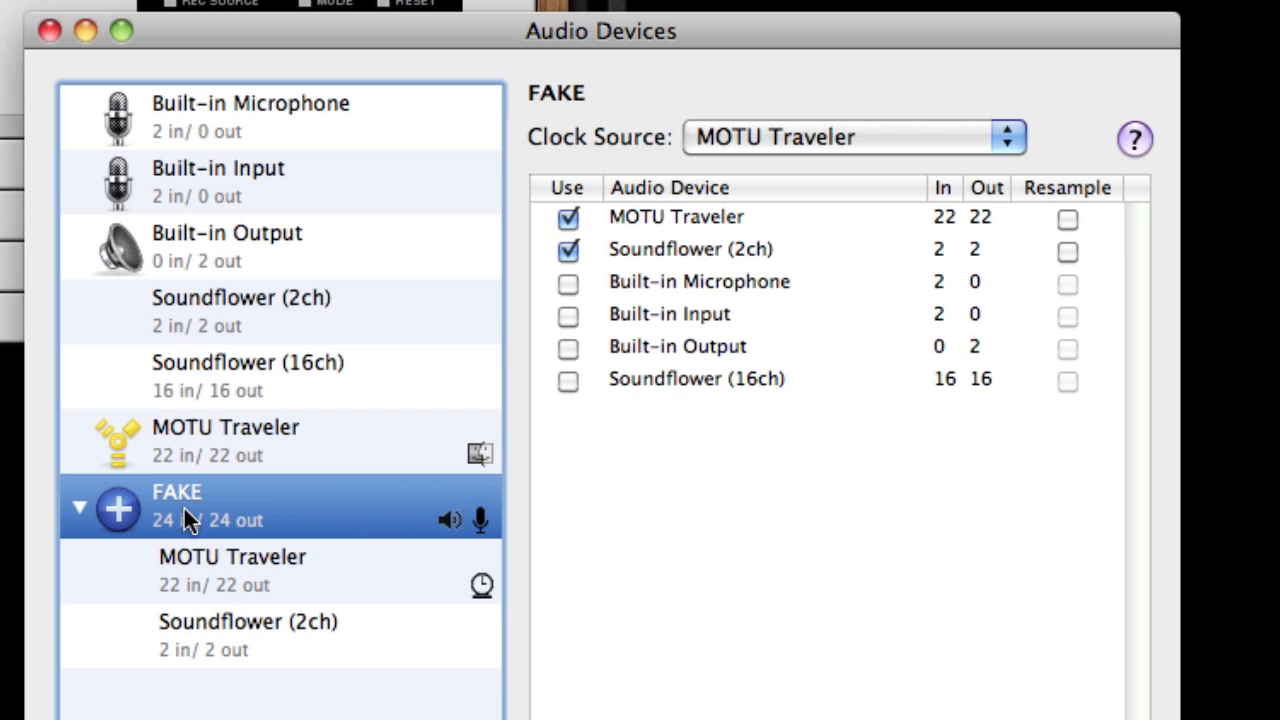
mouse_move(618, 148)
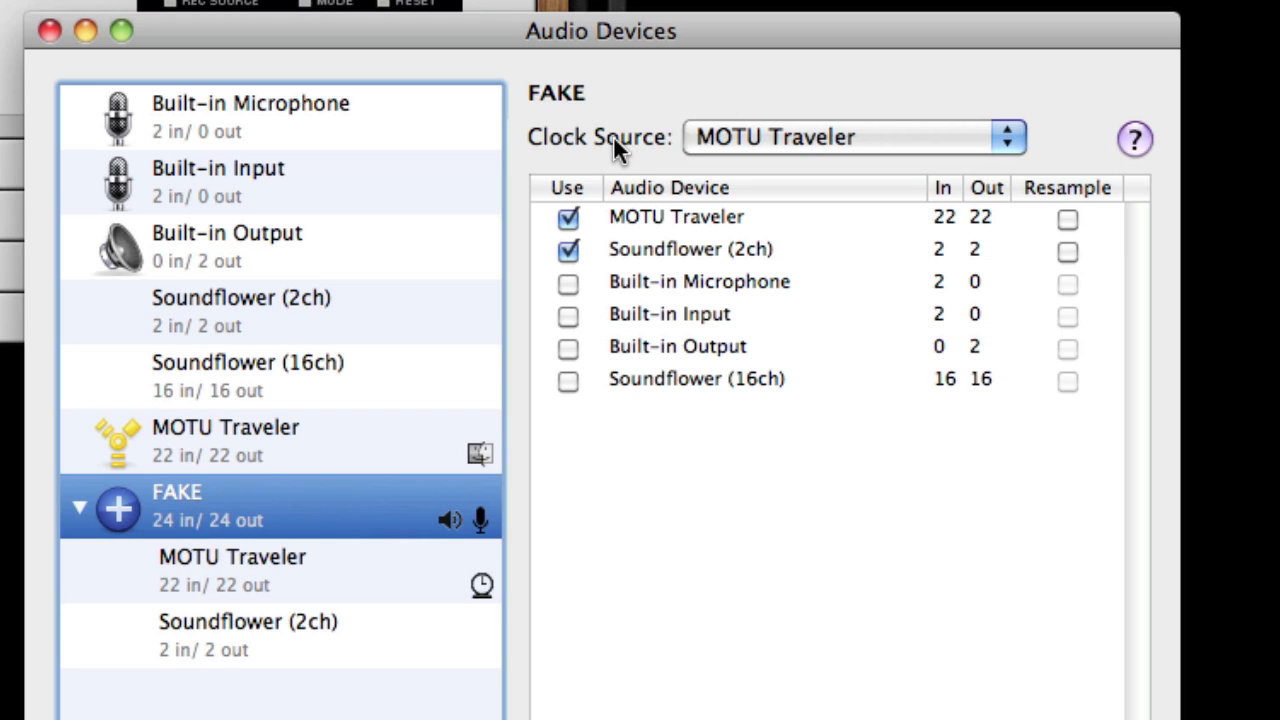
mouse_move(770, 145)
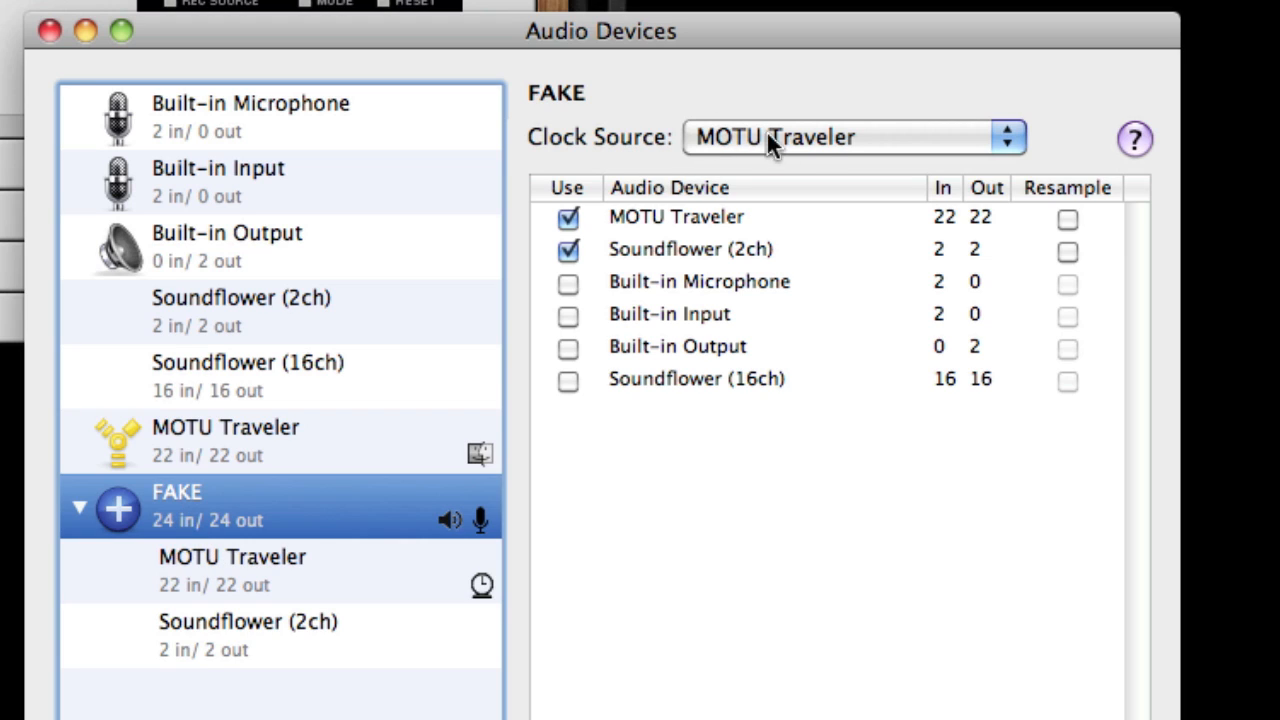
mouse_move(845, 147)
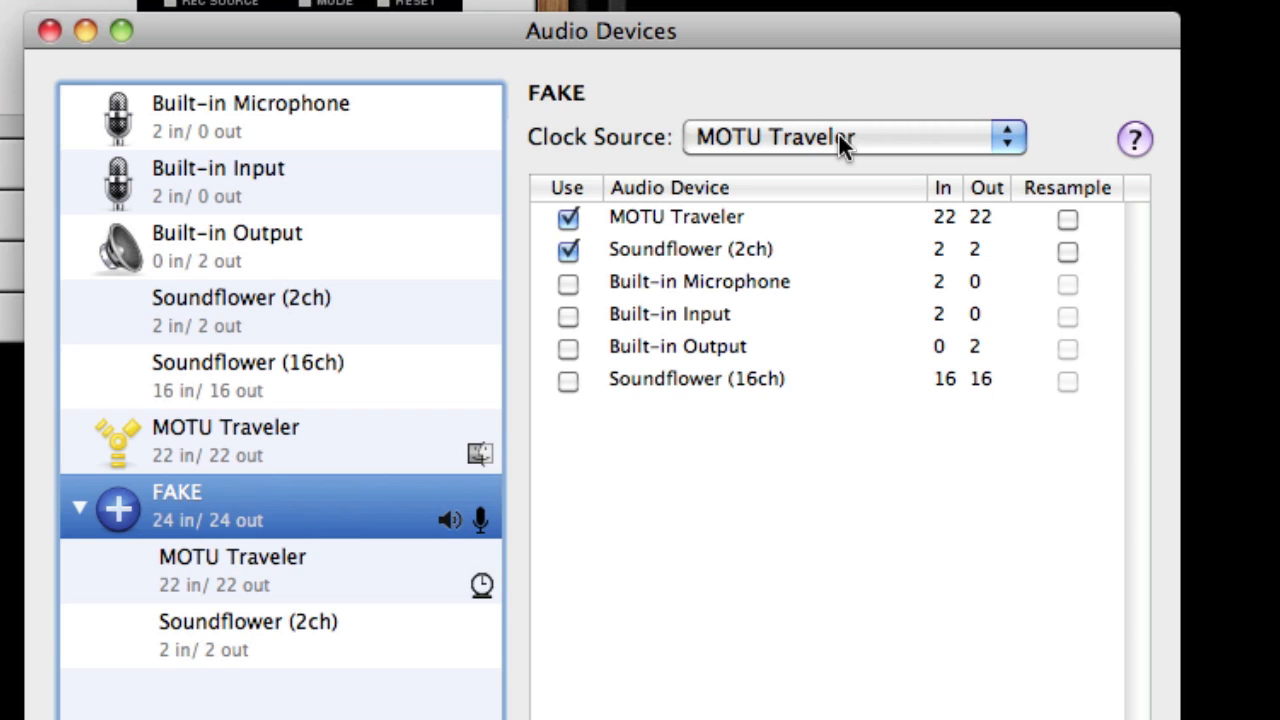
mouse_move(710, 267)
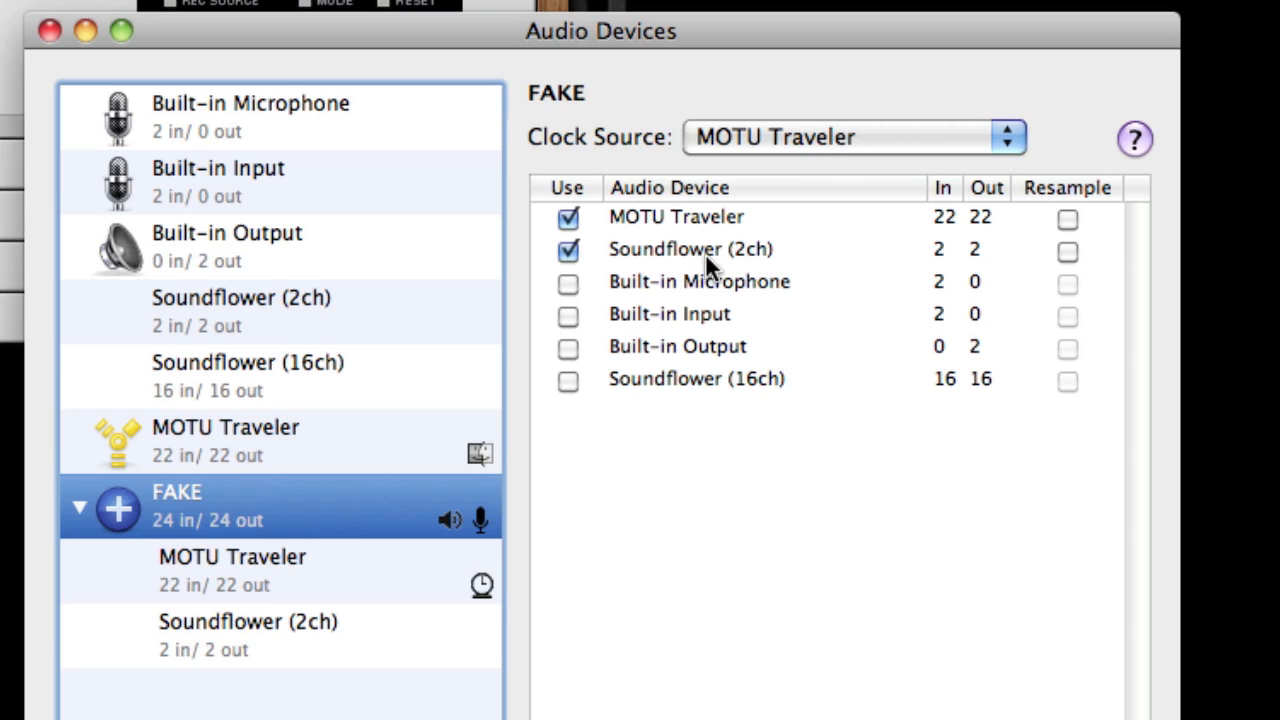
mouse_move(845, 260)
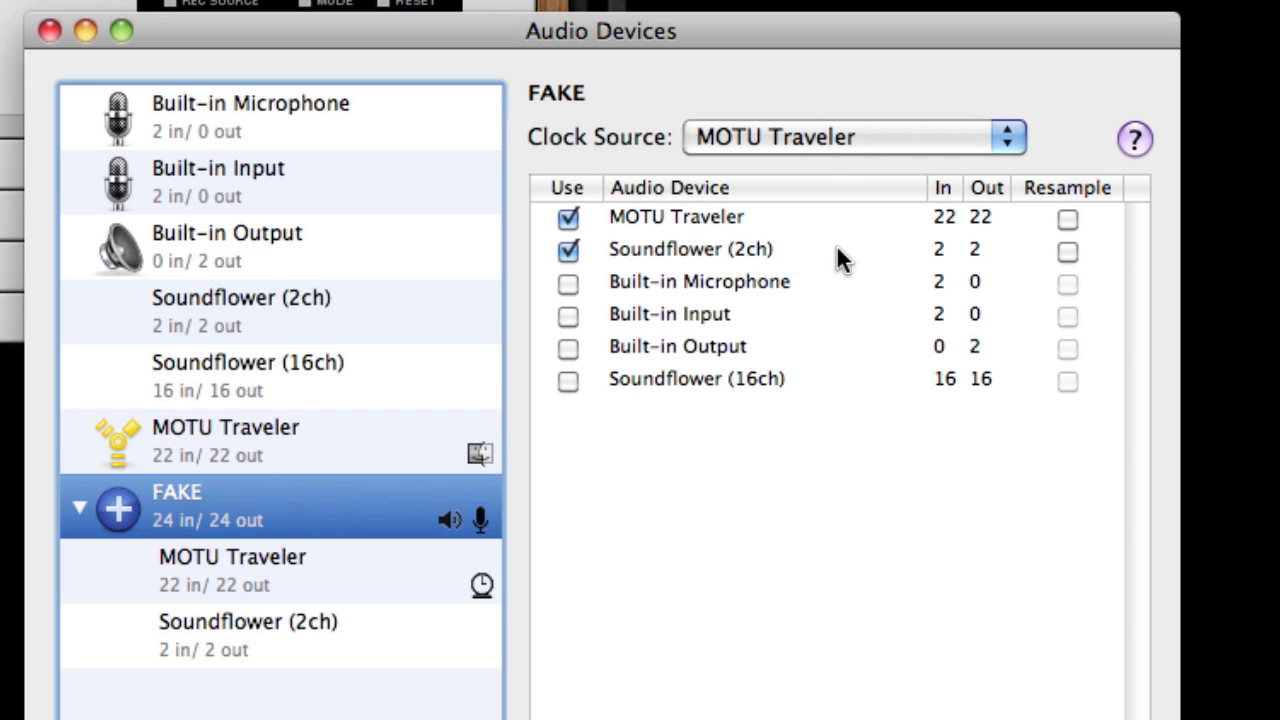
mouse_move(1070, 260)
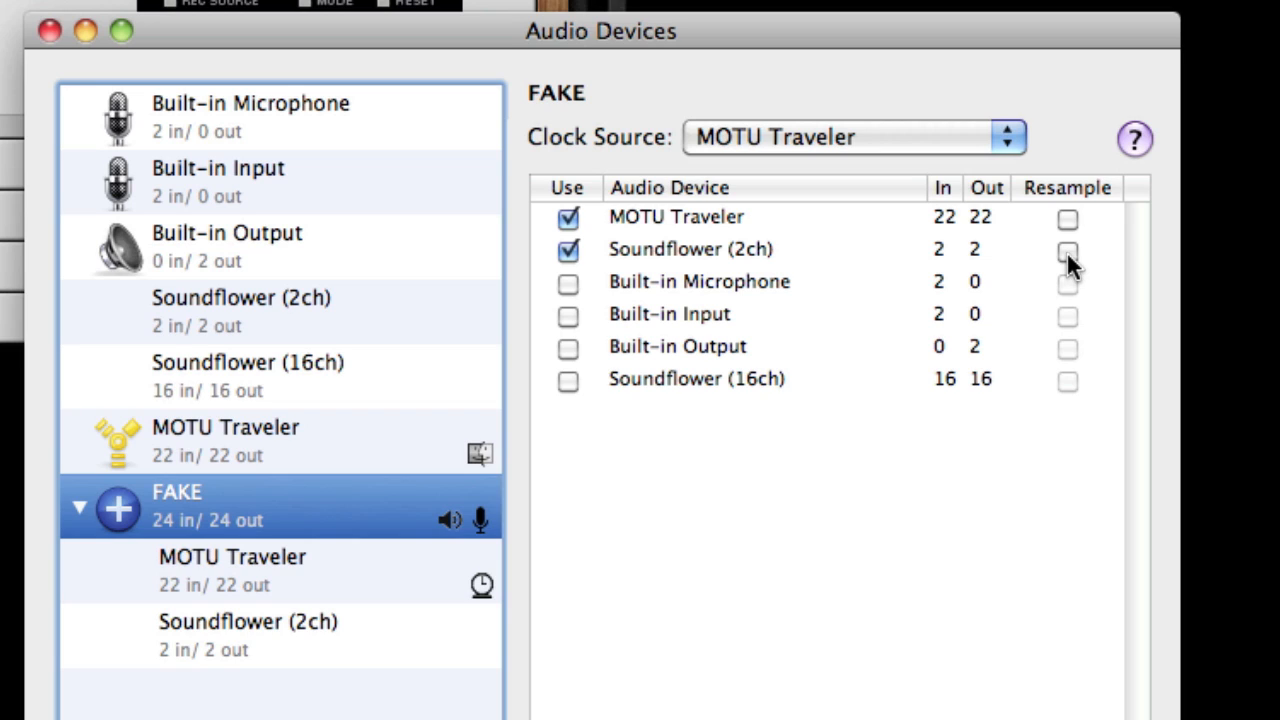
mouse_move(1100, 275)
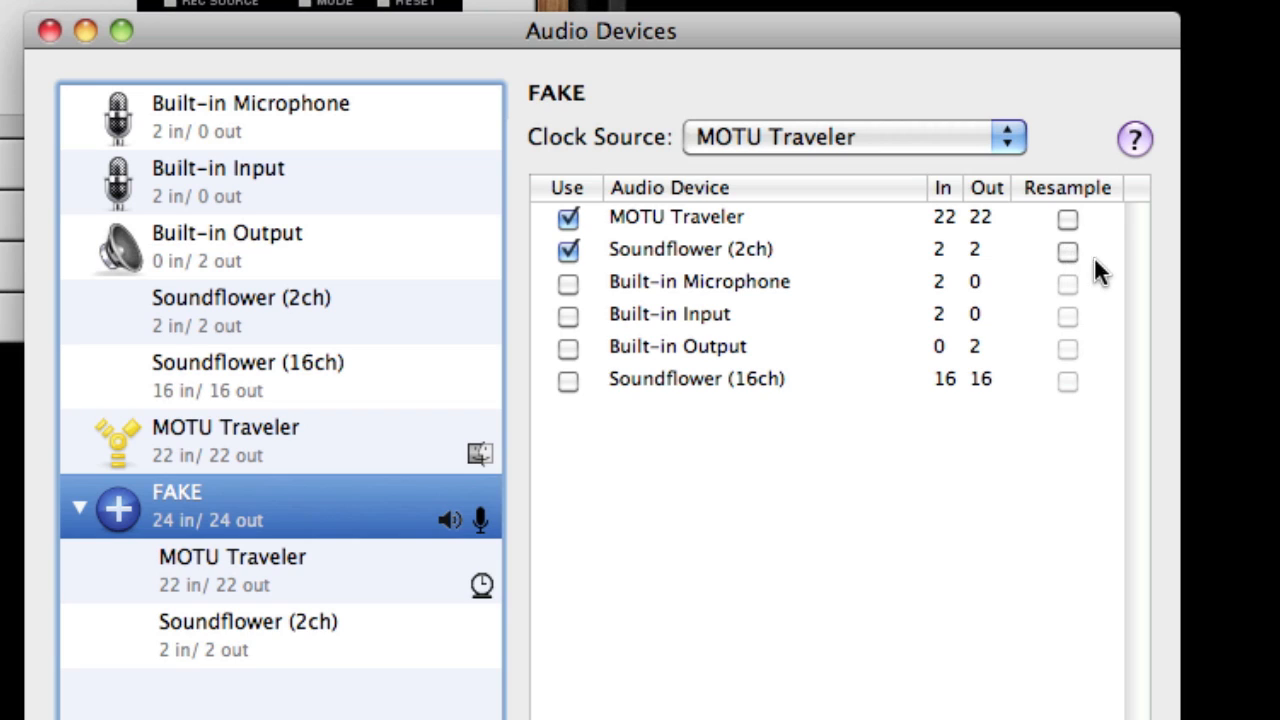
mouse_move(1092, 268)
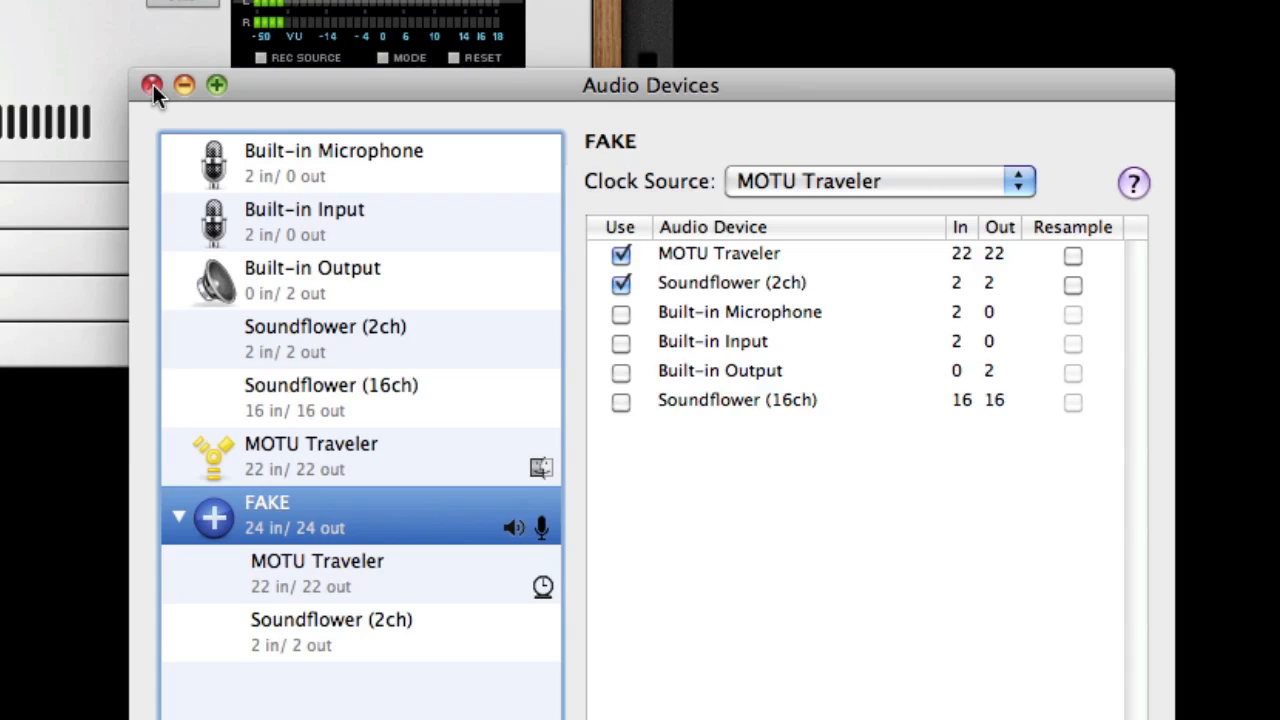
Close the Audio Devices window to return to Reason.
click(151, 85)
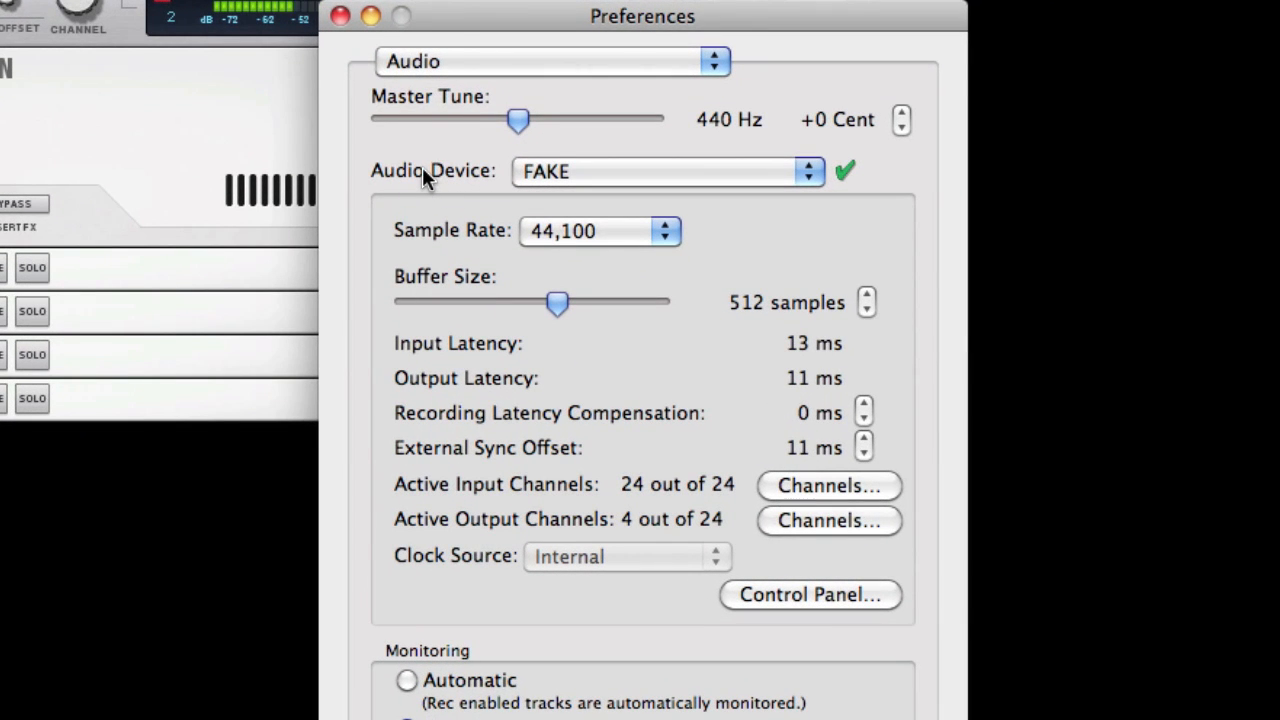
mouse_move(418, 168)
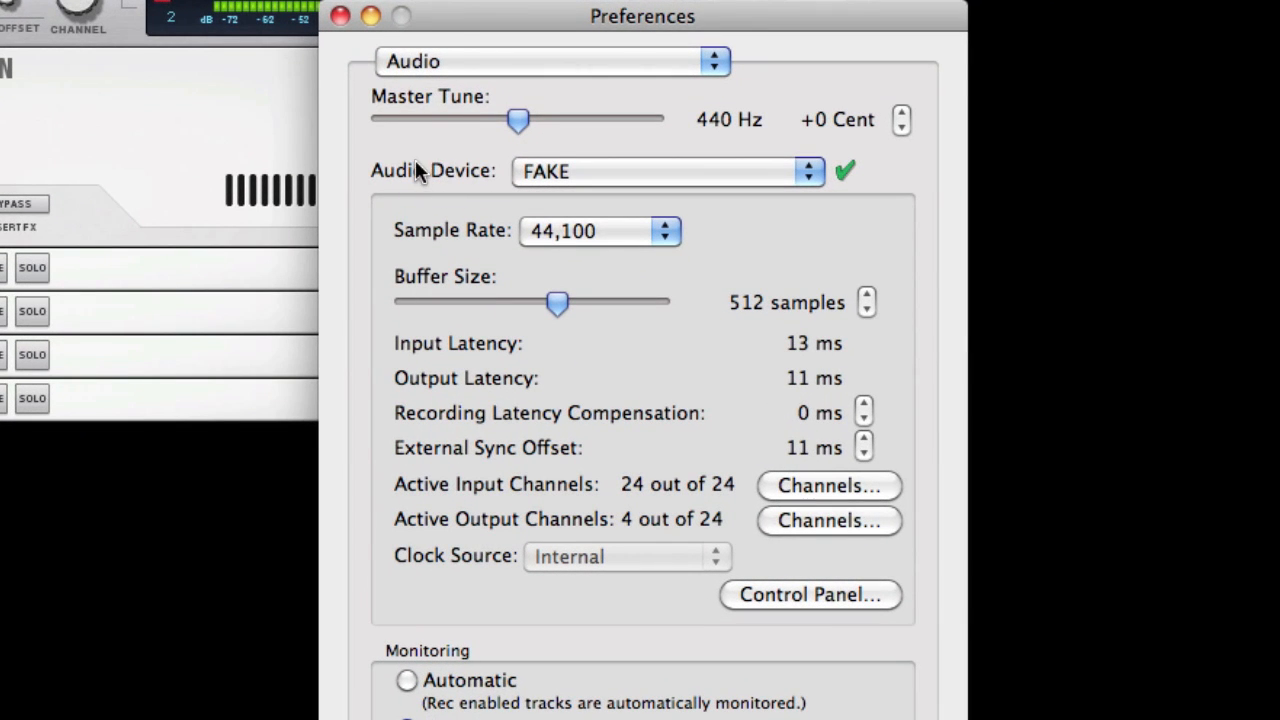
mouse_move(922, 166)
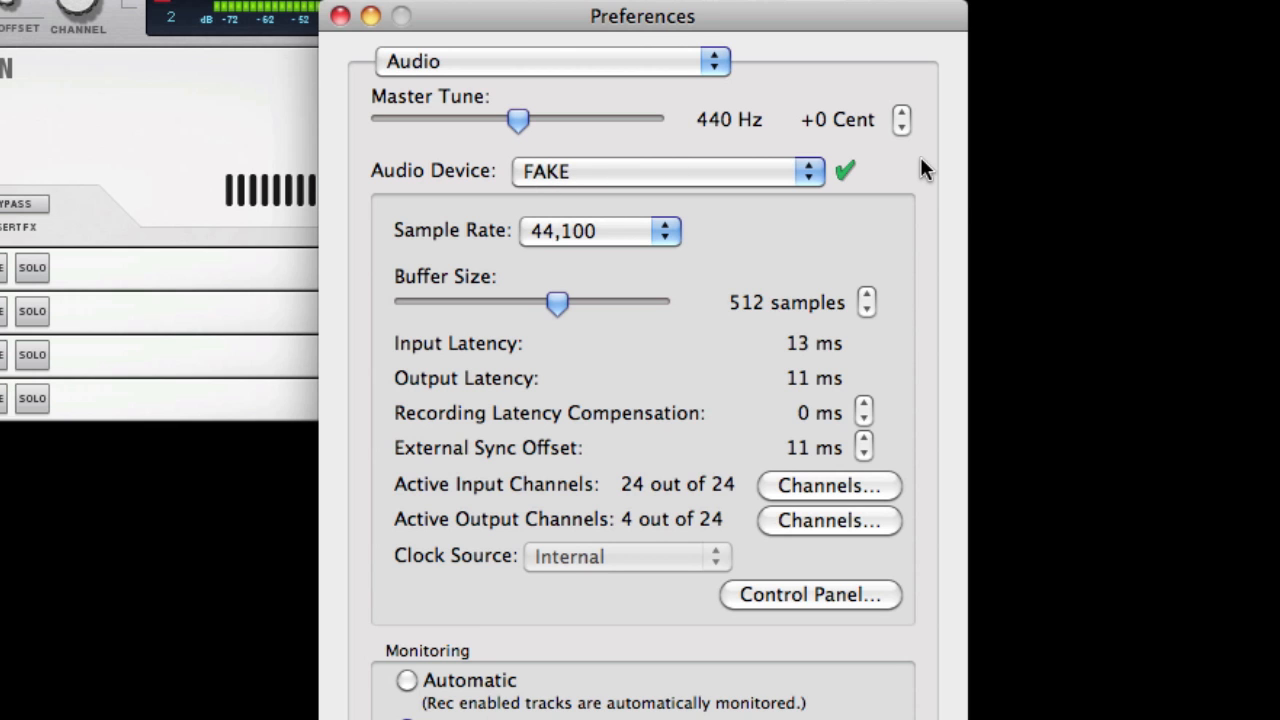
mouse_move(950, 285)
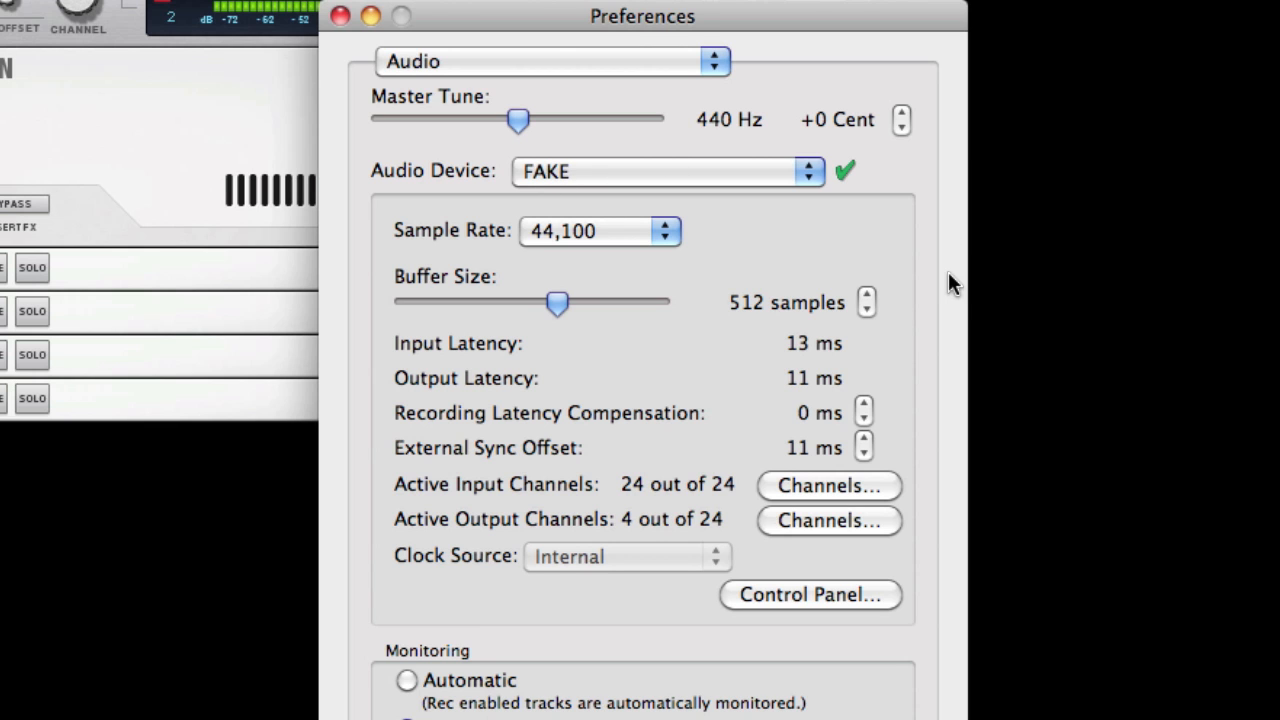
click(828, 485)
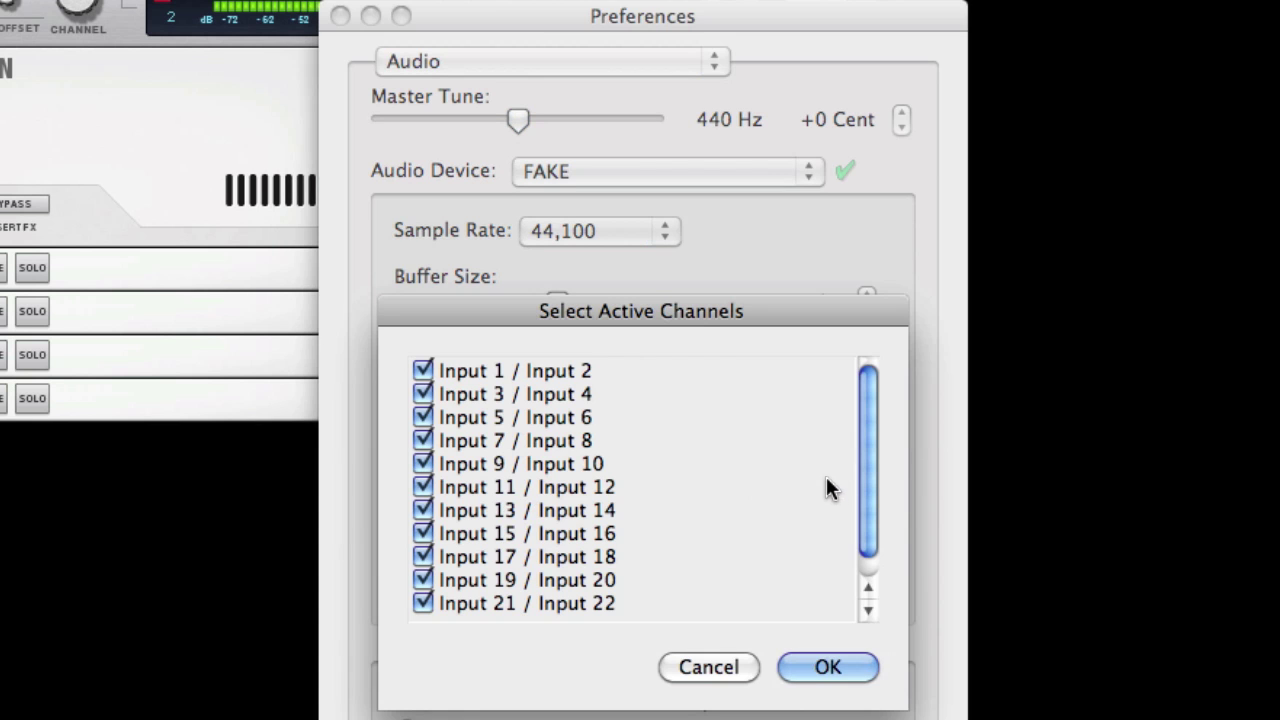
scroll(down, 3)
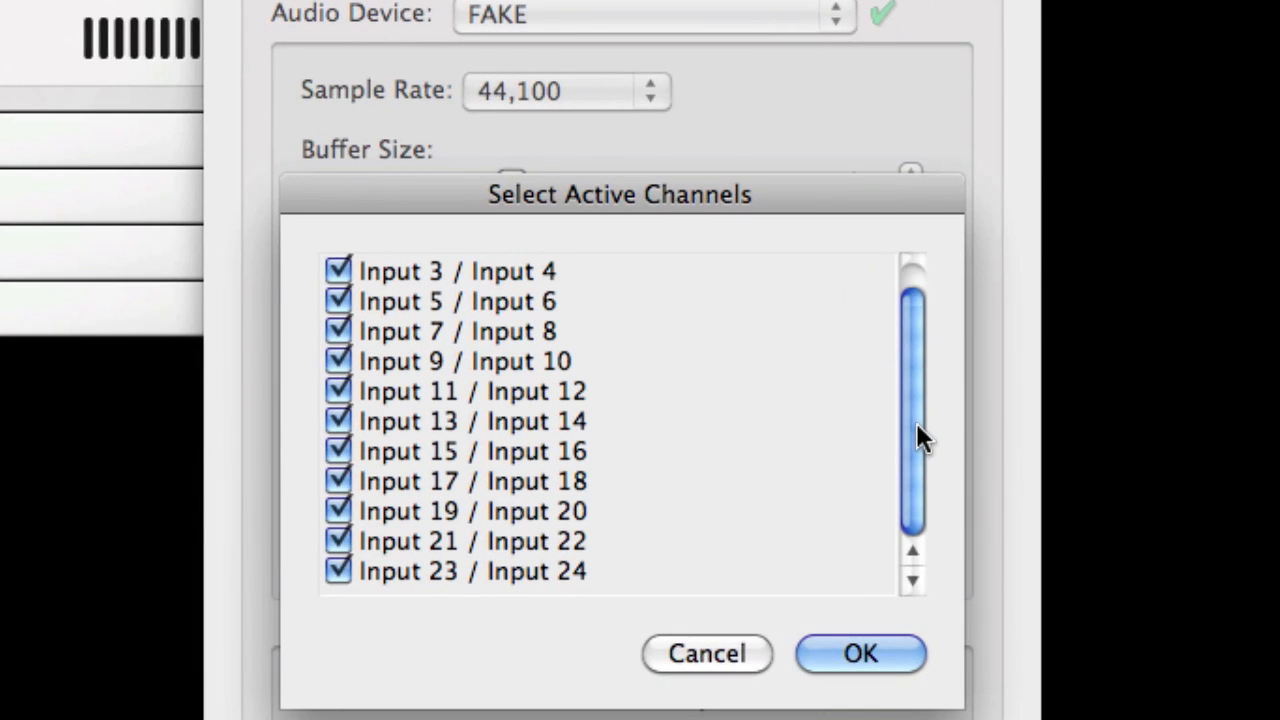
mouse_move(865, 443)
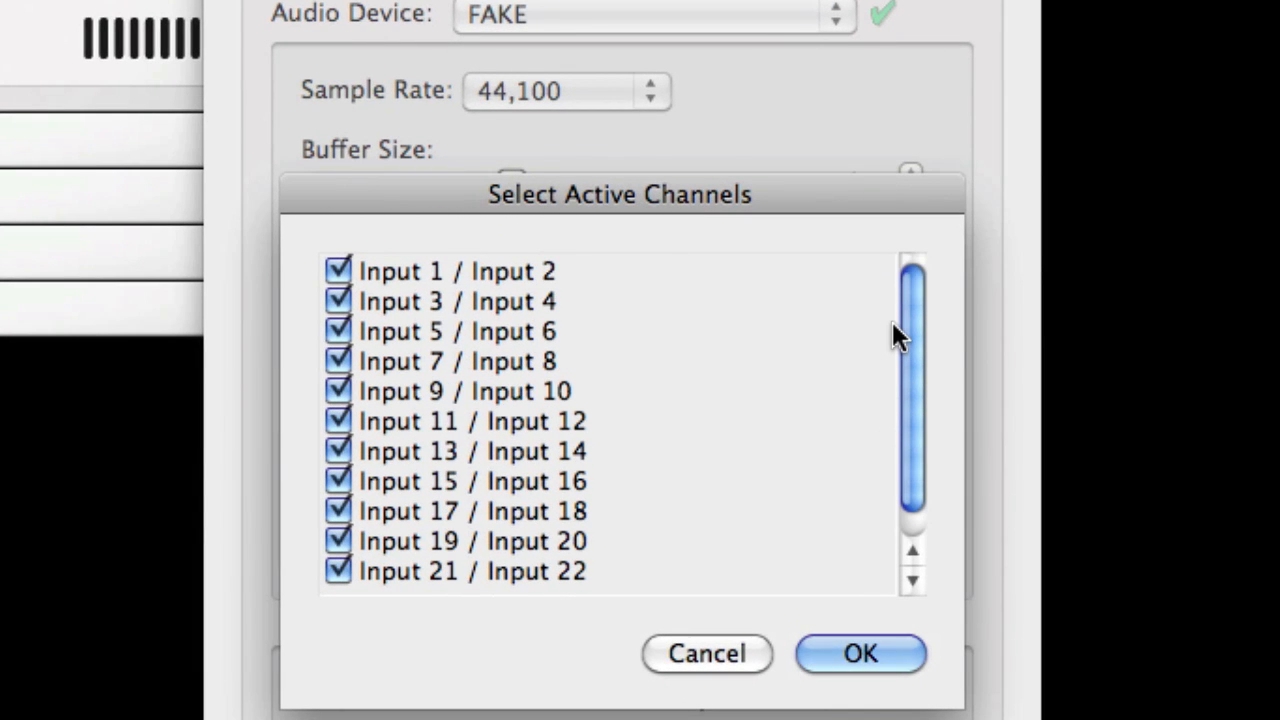
mouse_move(905, 375)
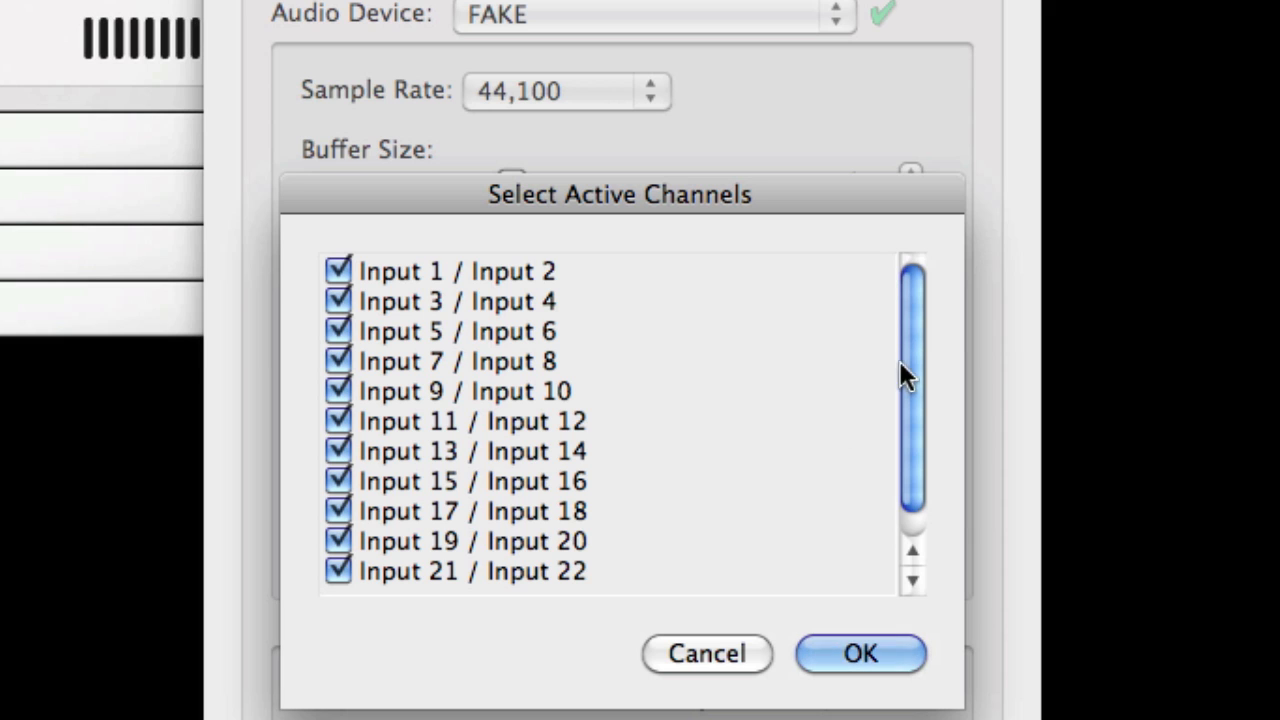
click(859, 653)
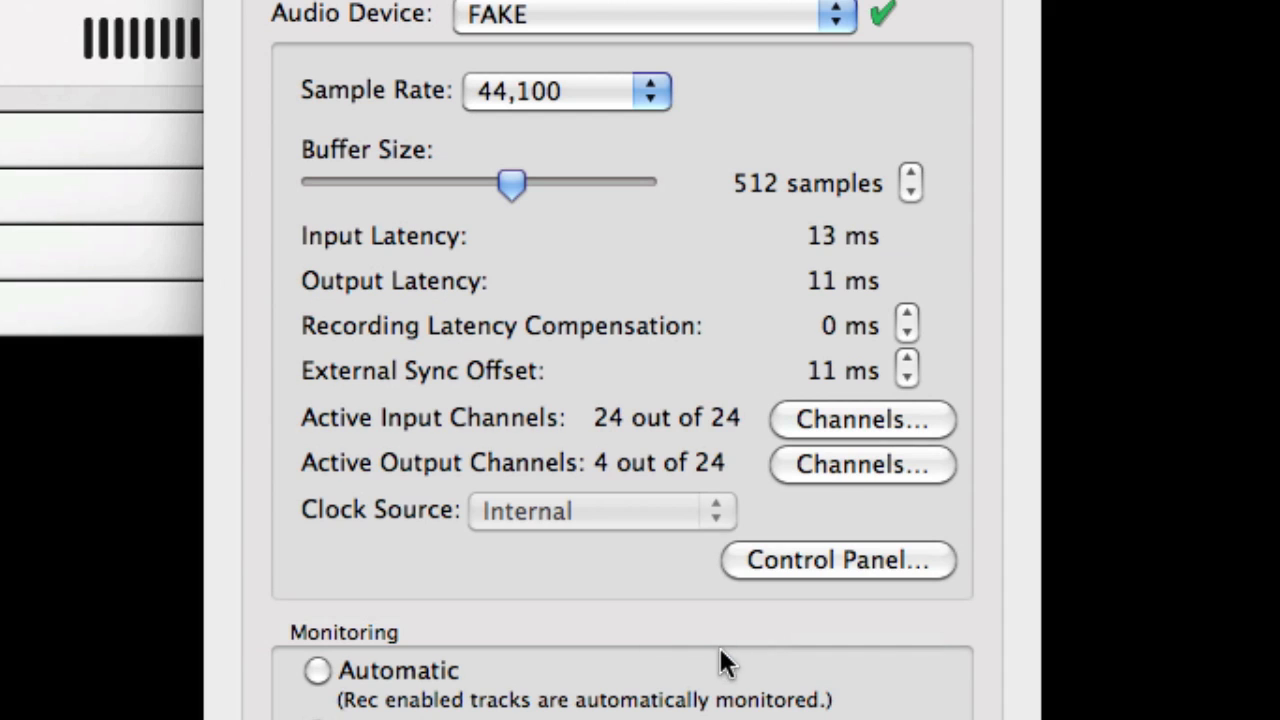
Open the active output channel list and scroll to confirm only Outputs 1/2 and 23/24 are ticked.
click(861, 464)
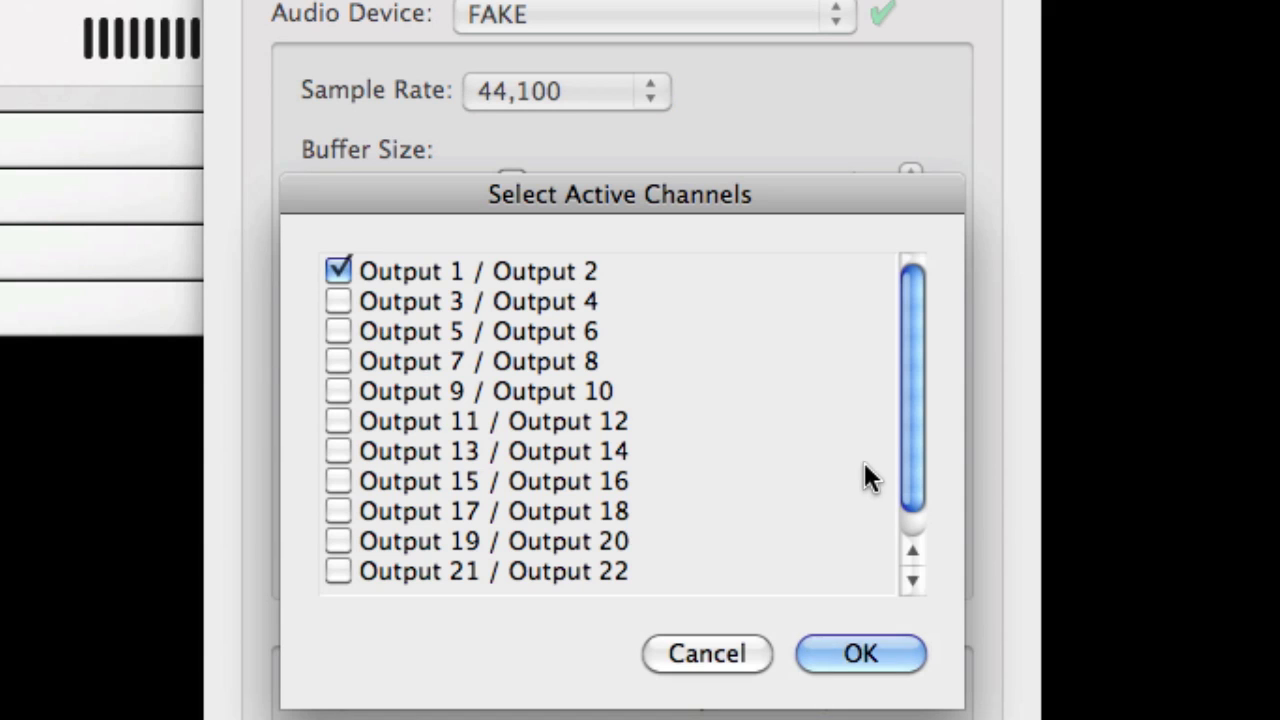
mouse_move(915, 390)
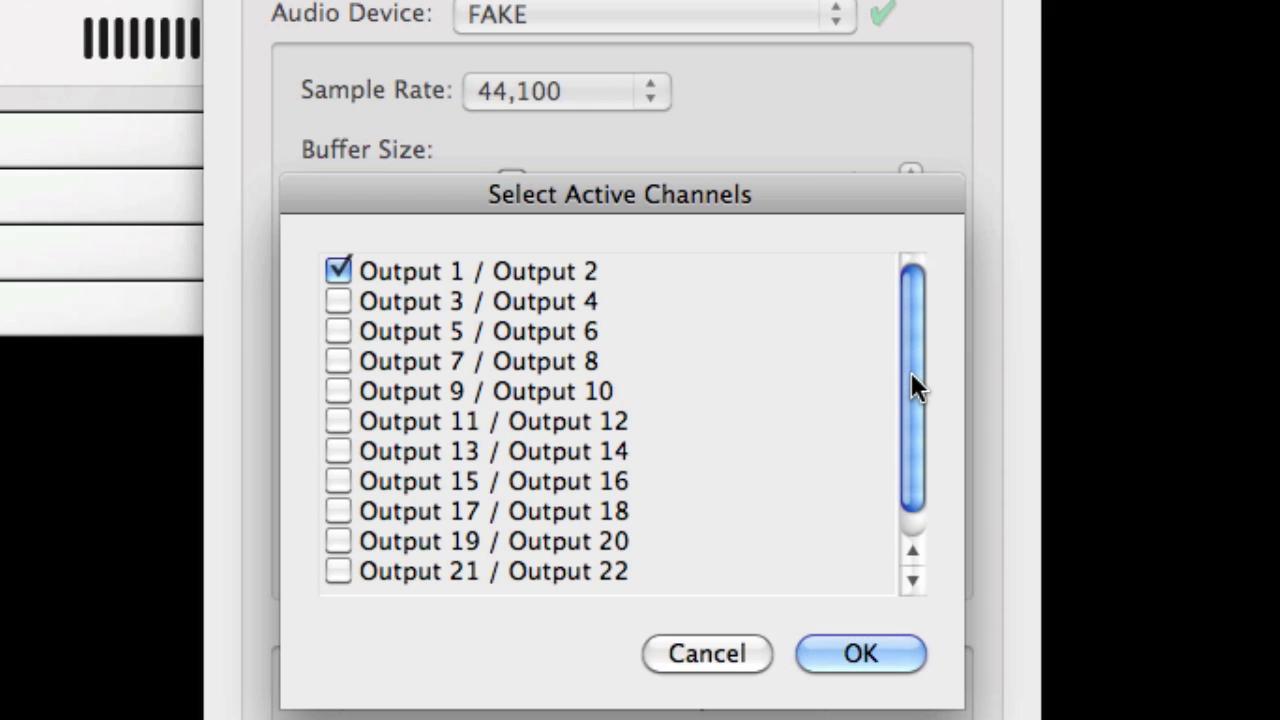
mouse_move(625, 278)
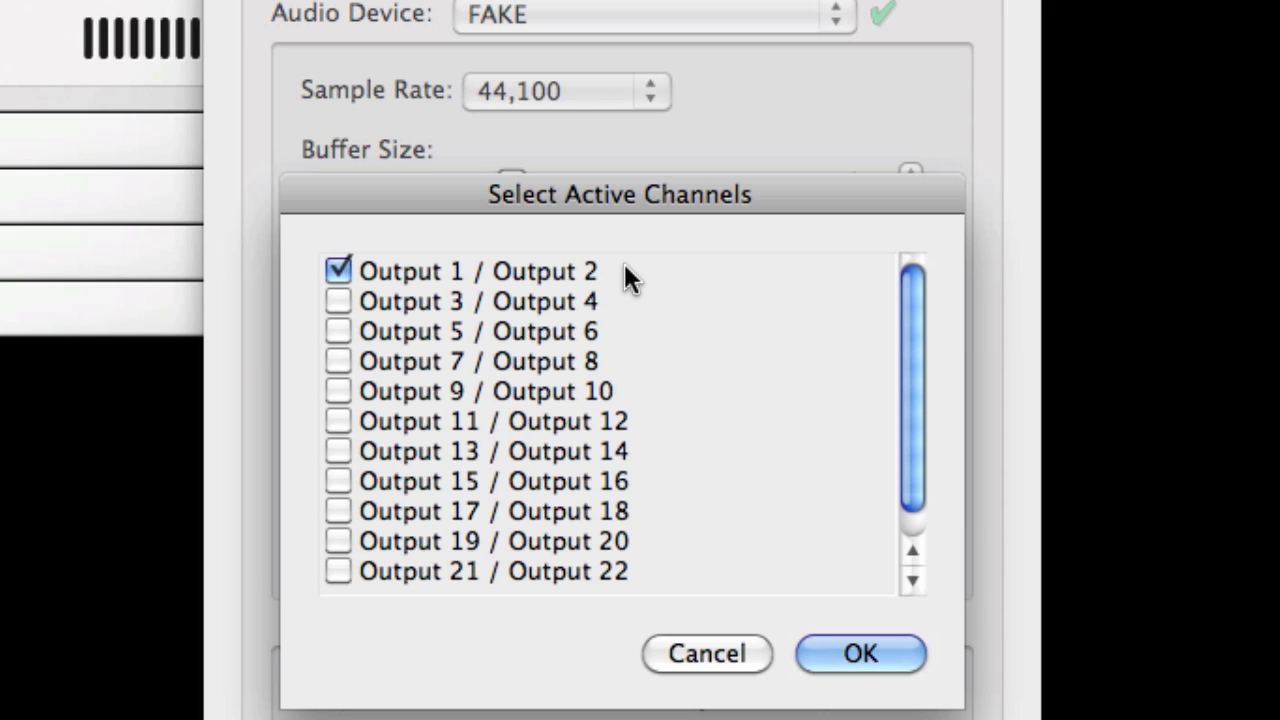
mouse_move(825, 295)
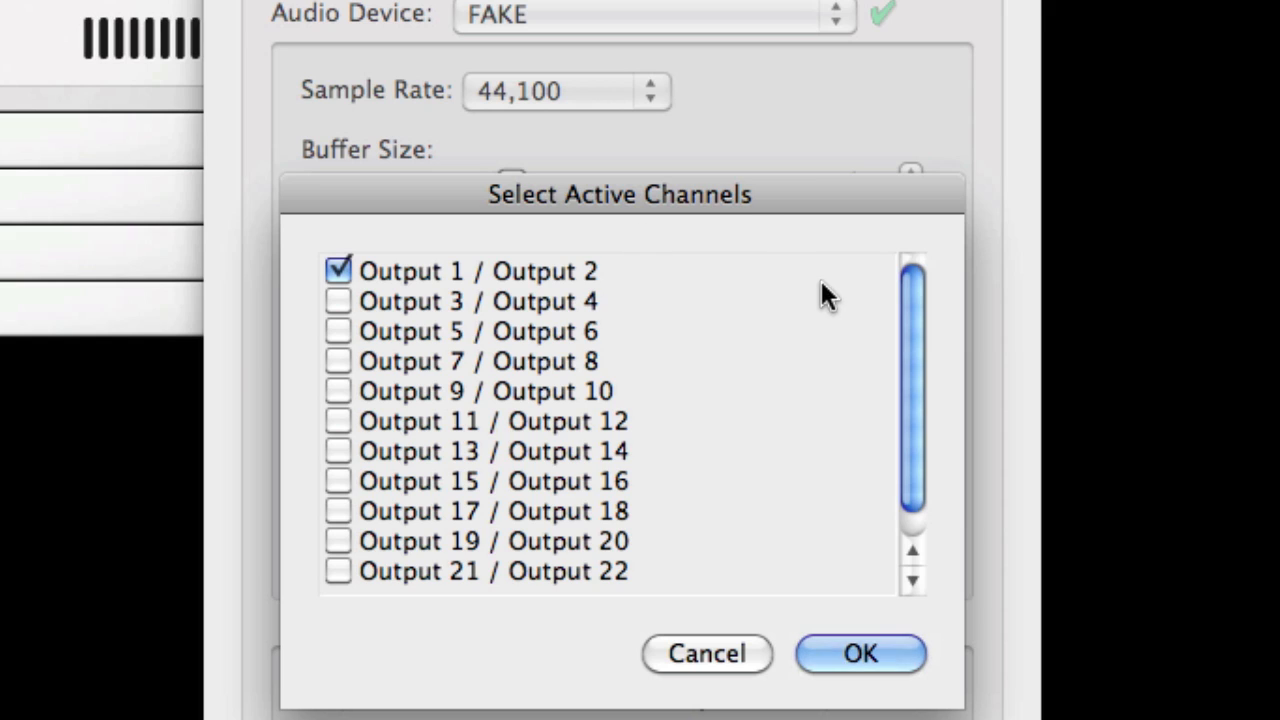
mouse_move(920, 385)
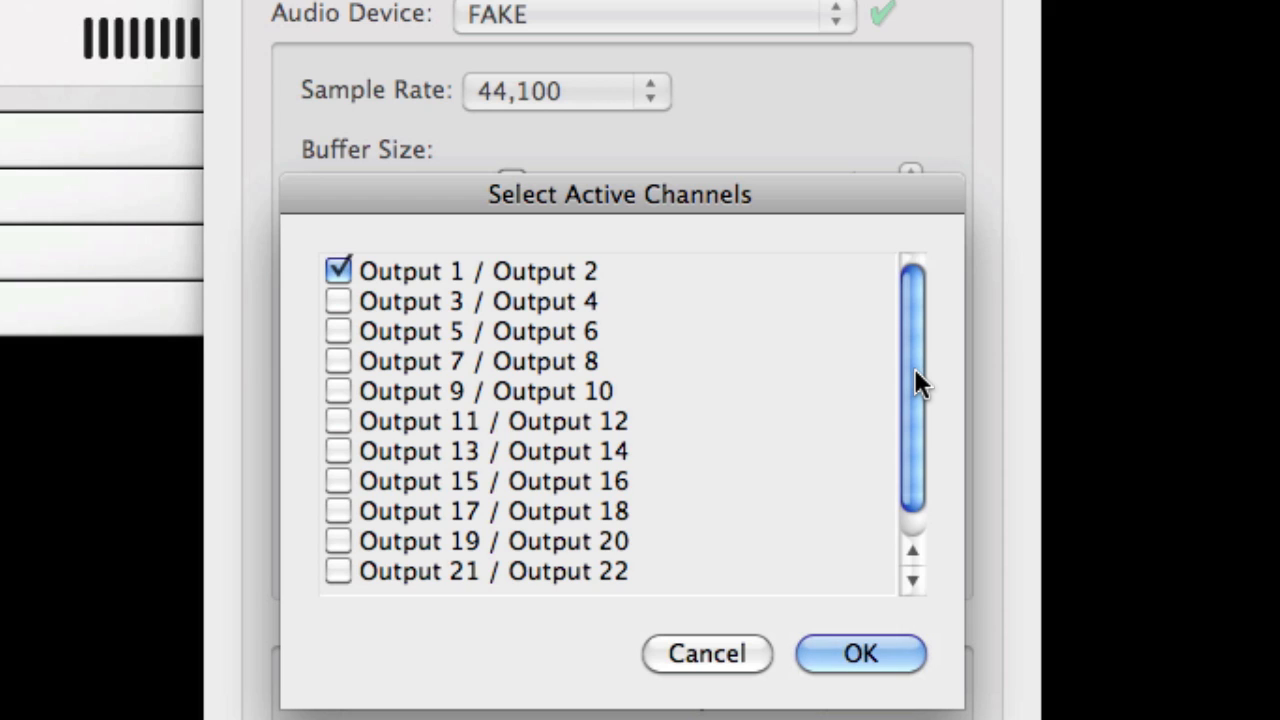
scroll(down, 3)
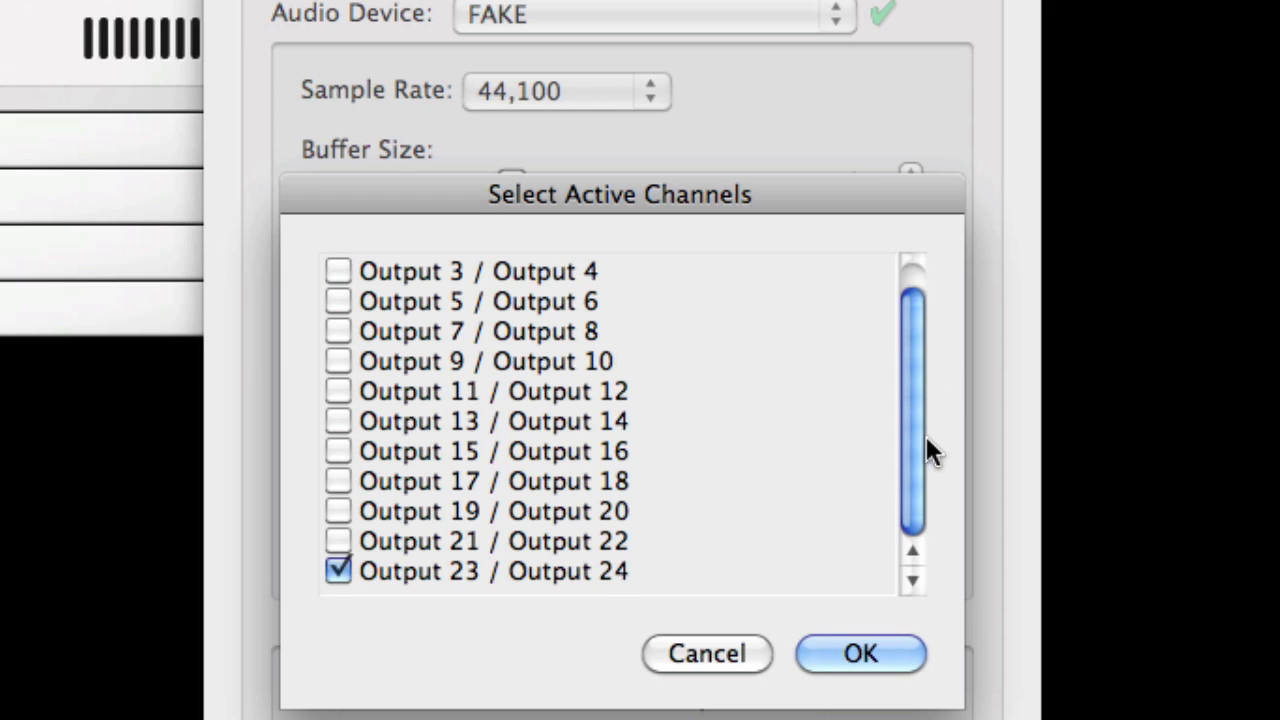
mouse_move(495, 585)
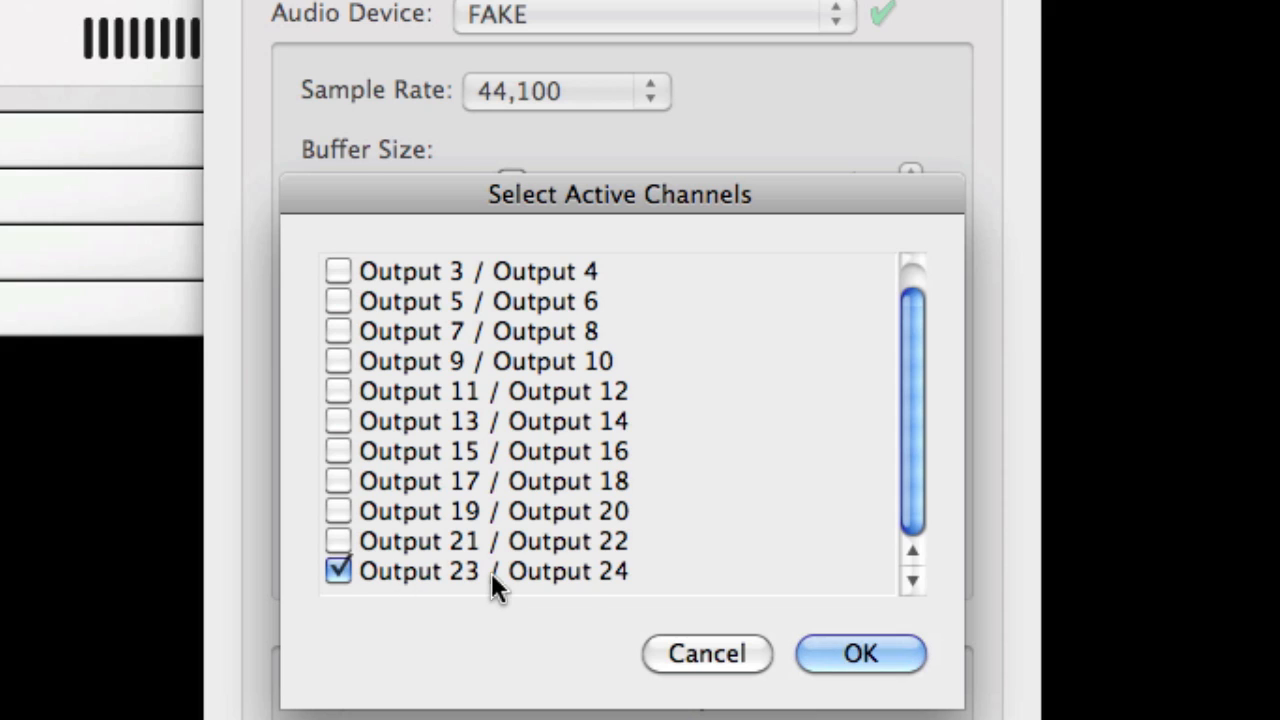
mouse_move(590, 580)
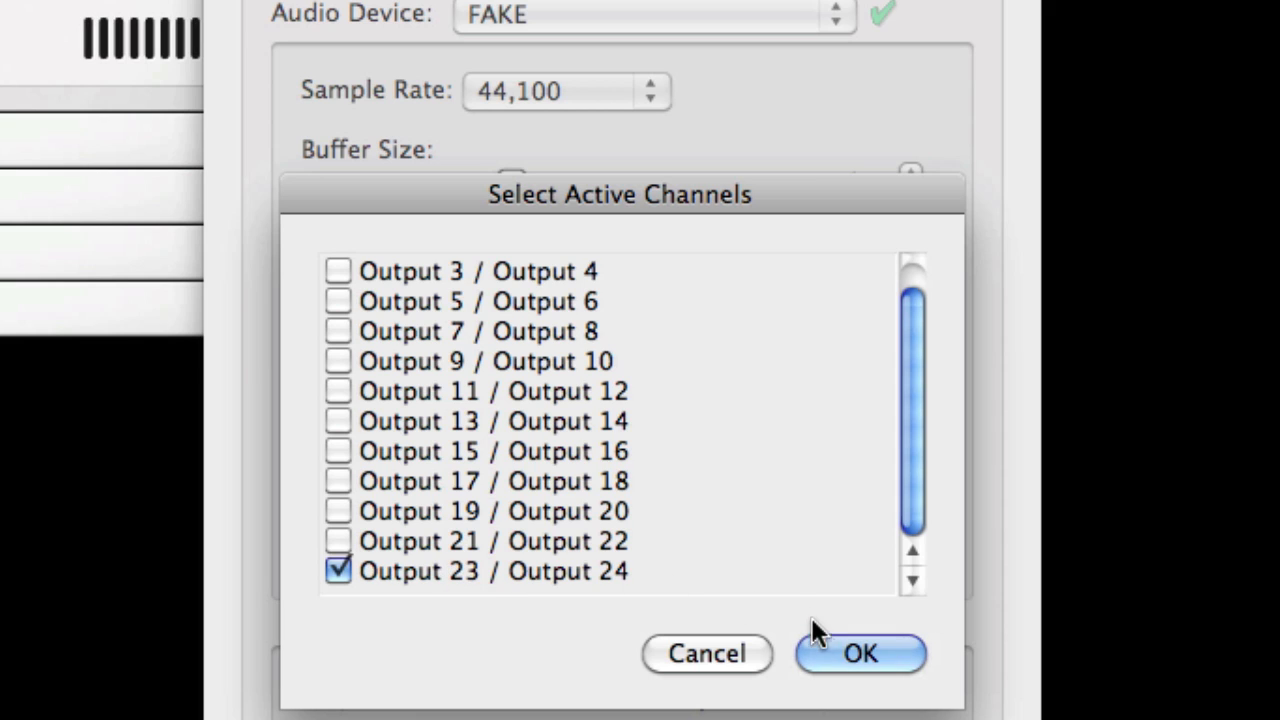
scroll(up, 3)
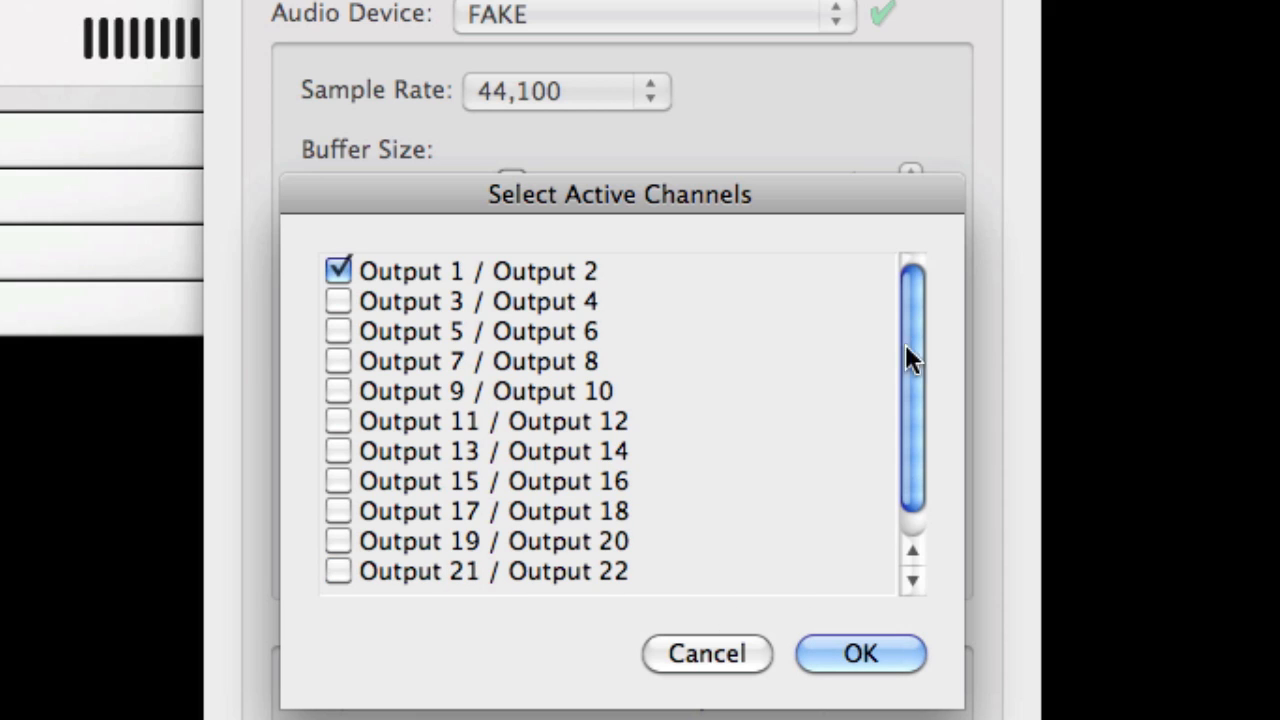
scroll(down, 3)
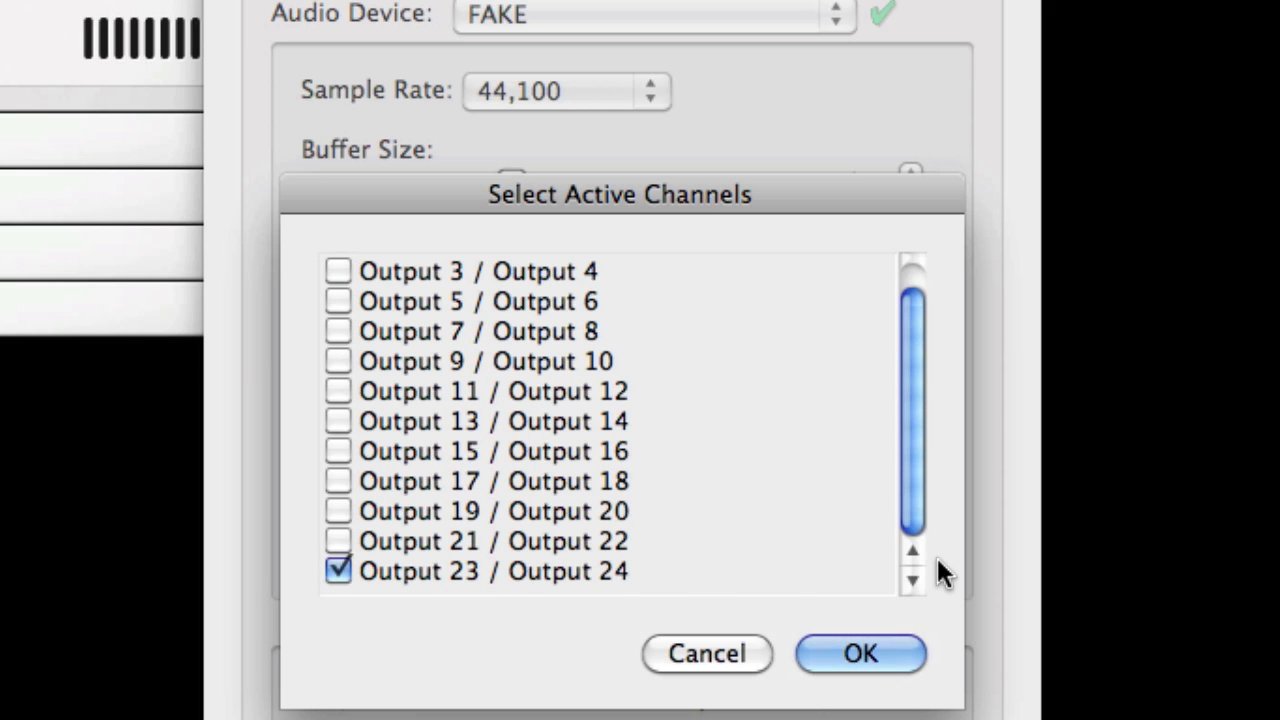
mouse_move(888, 635)
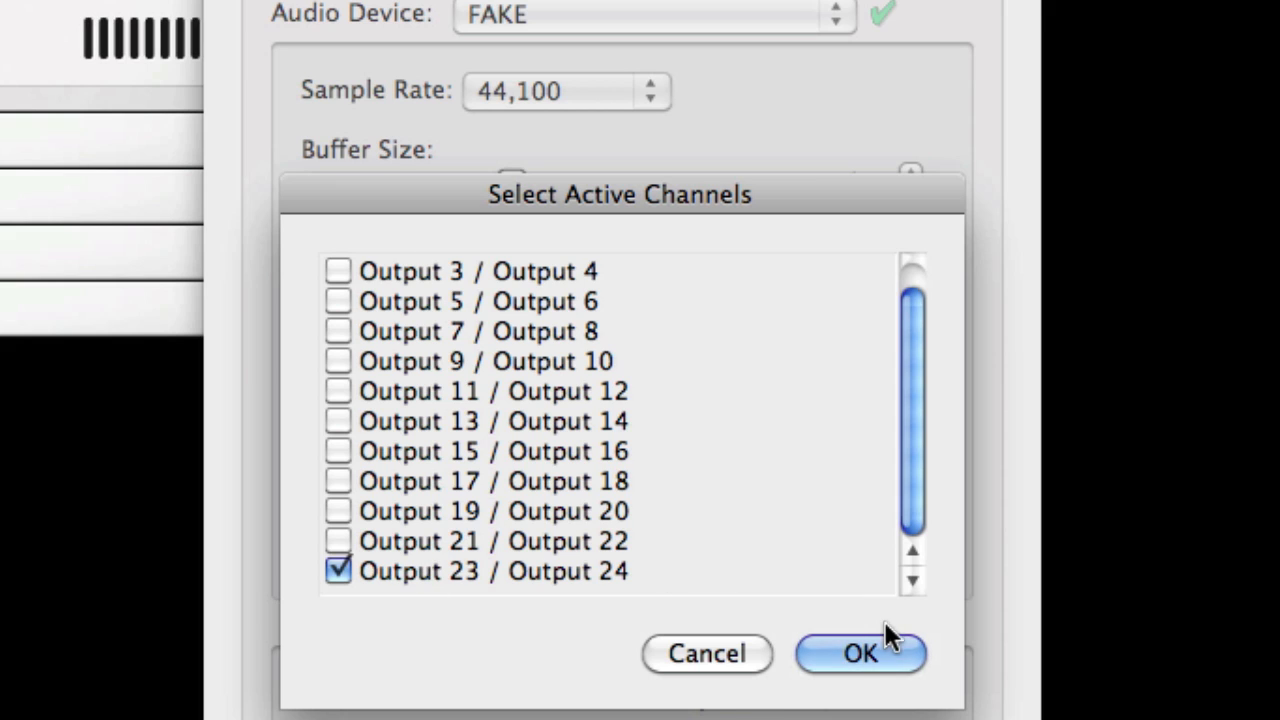
Confirm the output channel selection with OK, keeping 4 of 24 outputs active.
click(859, 653)
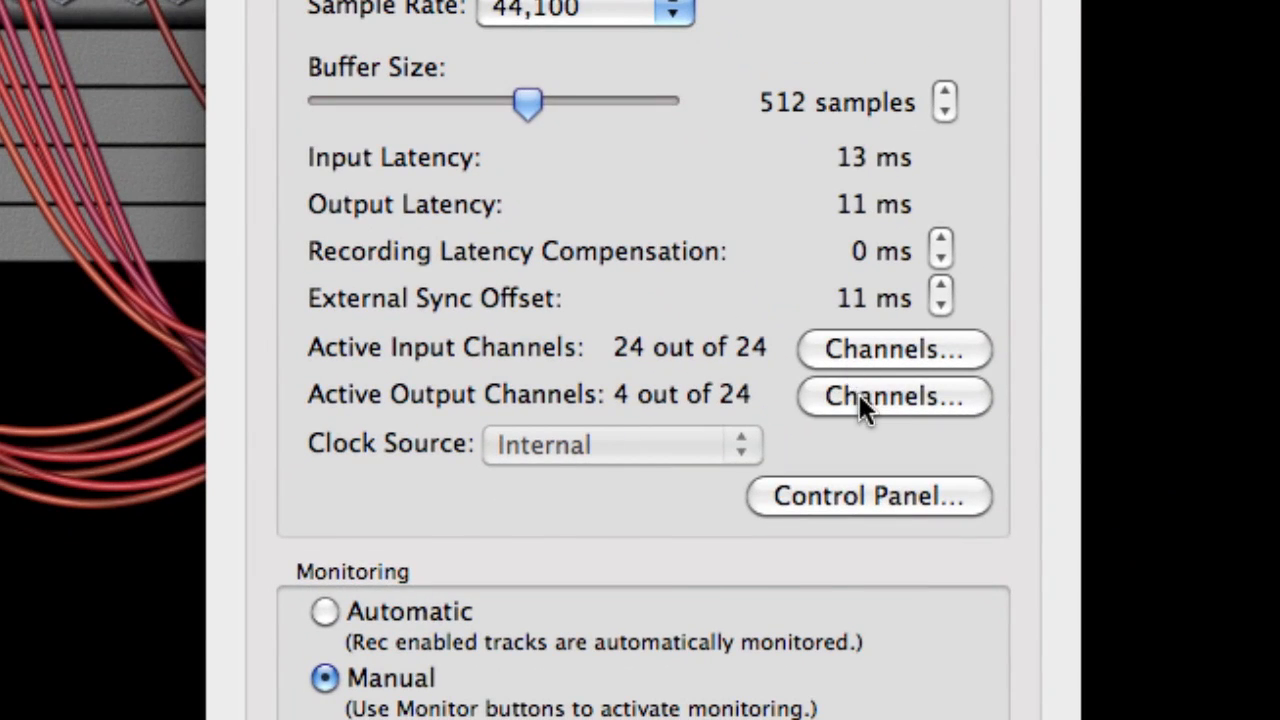
Reopen the output channel list to recheck that Output 23/24 is ticked.
click(891, 396)
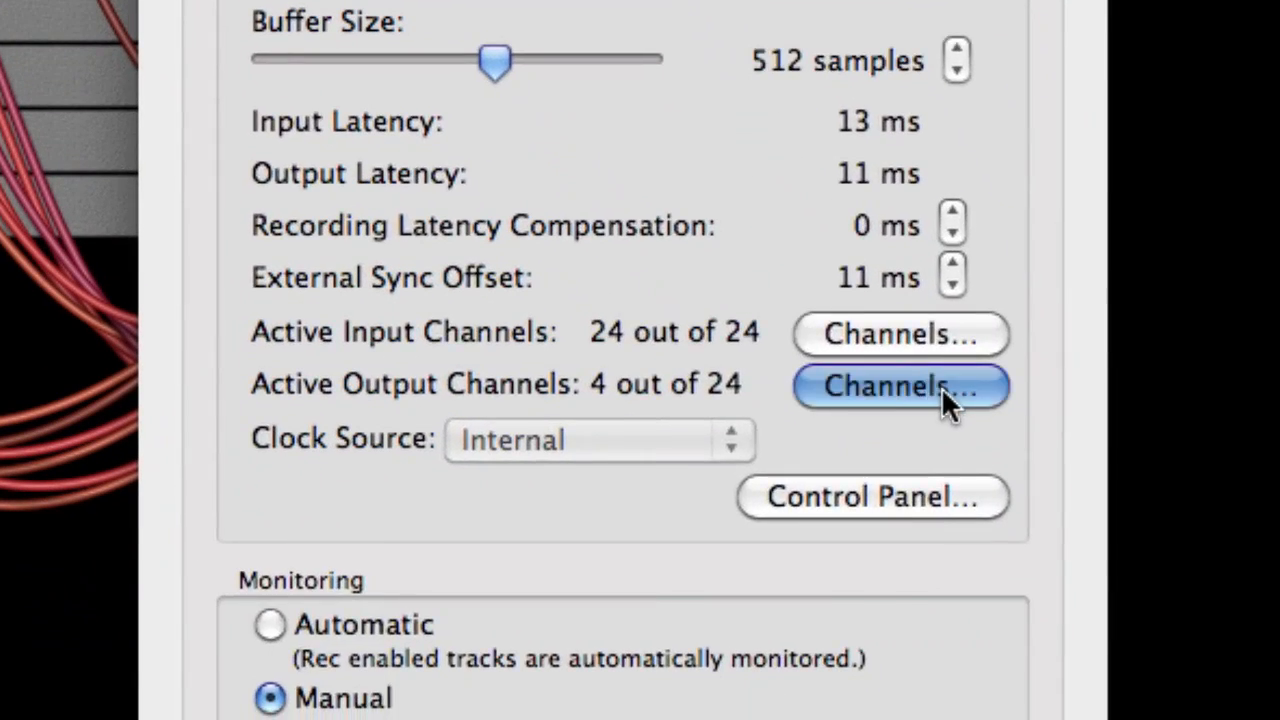
click(898, 387)
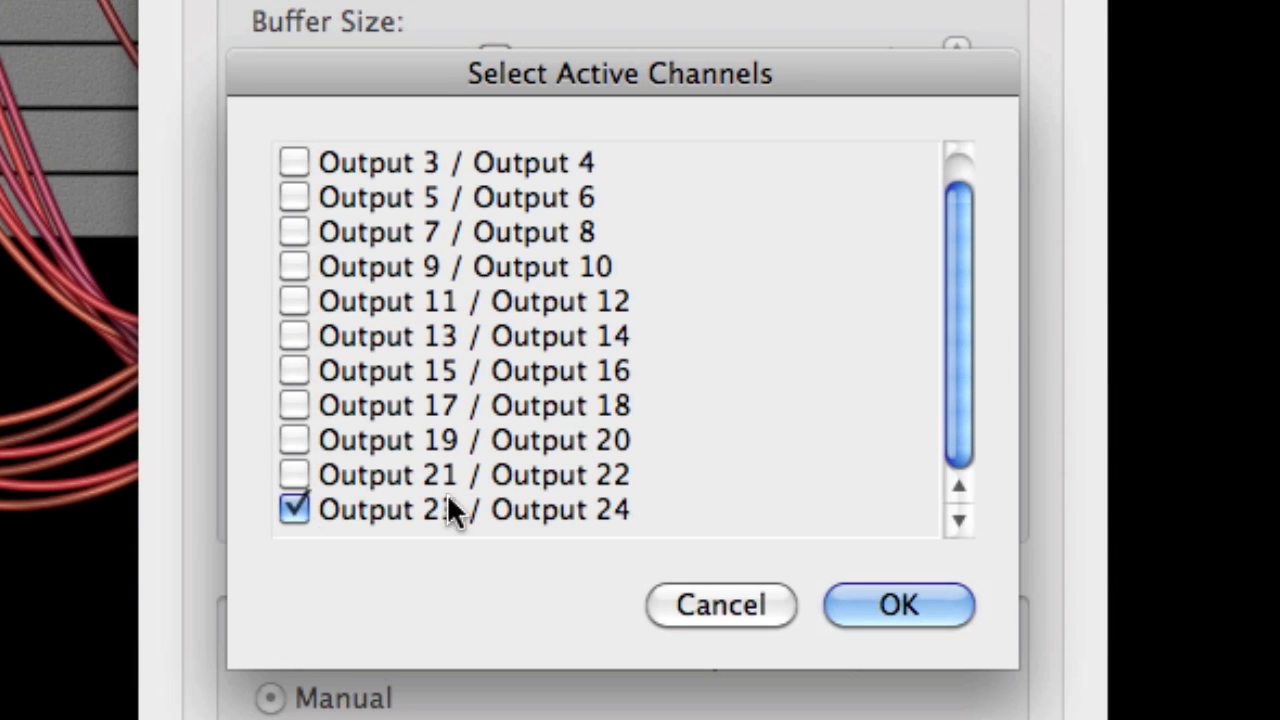
mouse_move(720, 585)
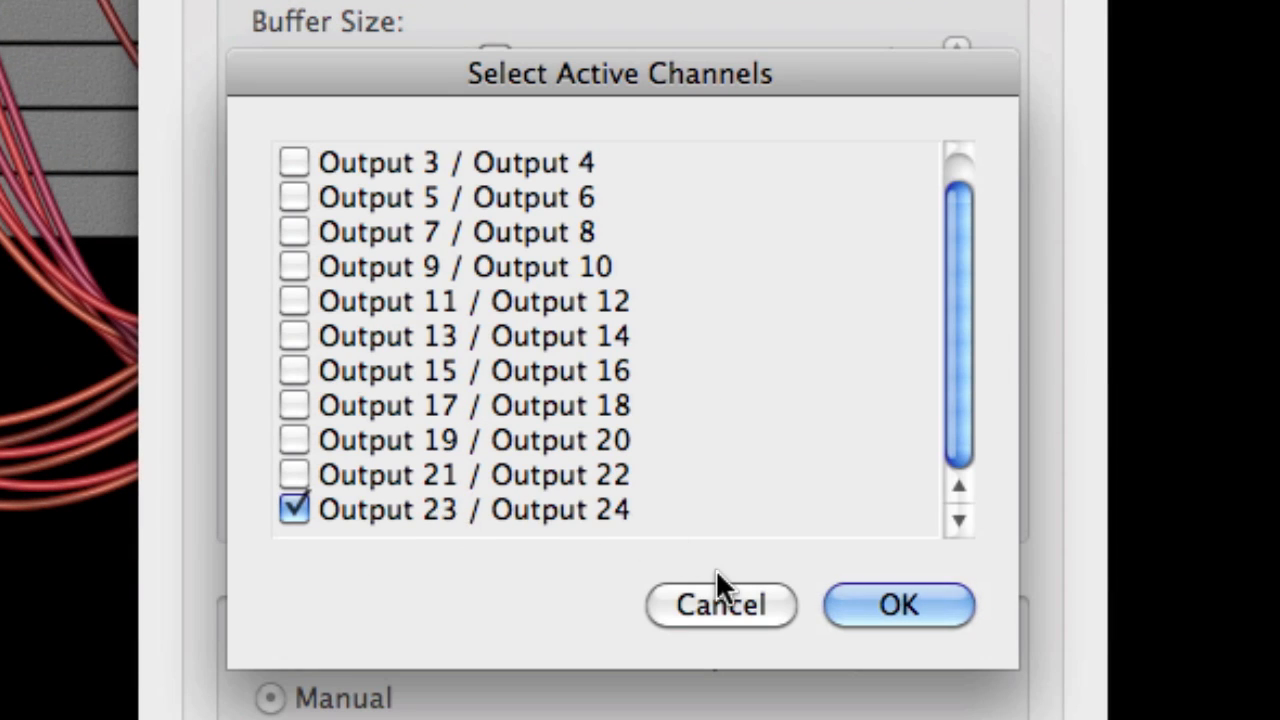
Cancel the output channel list without changes.
click(897, 604)
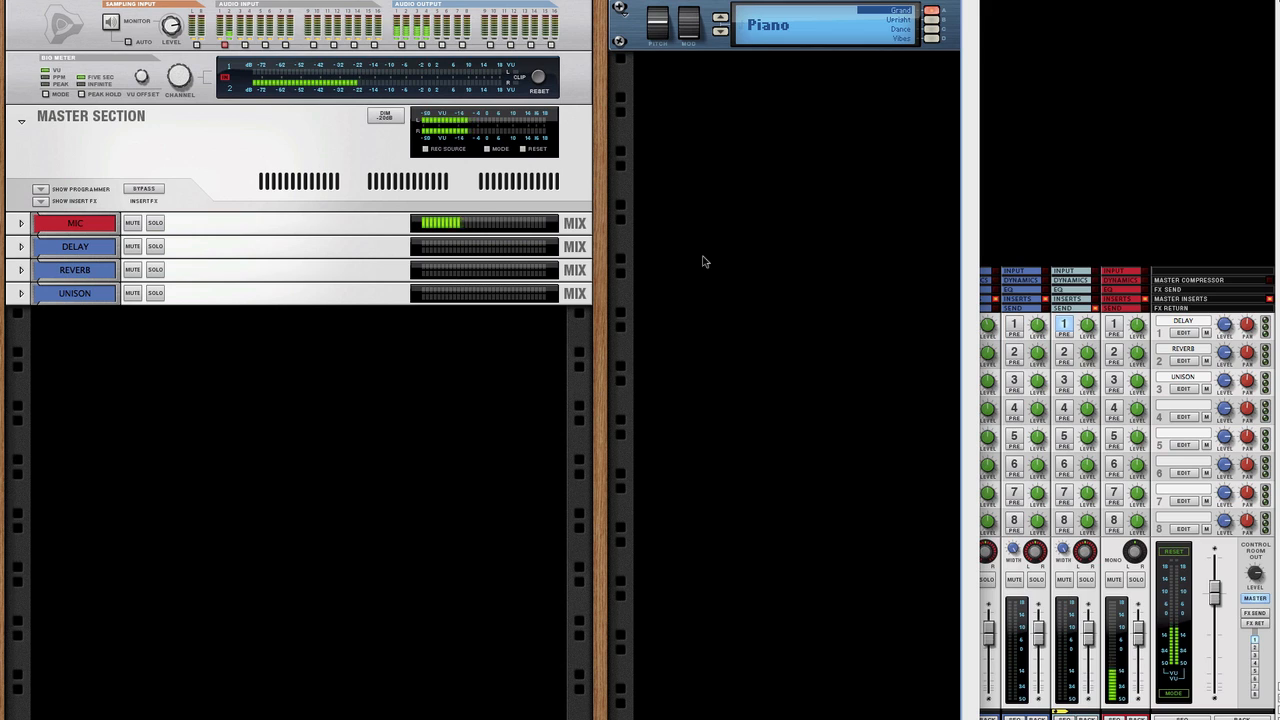
mouse_move(686, 339)
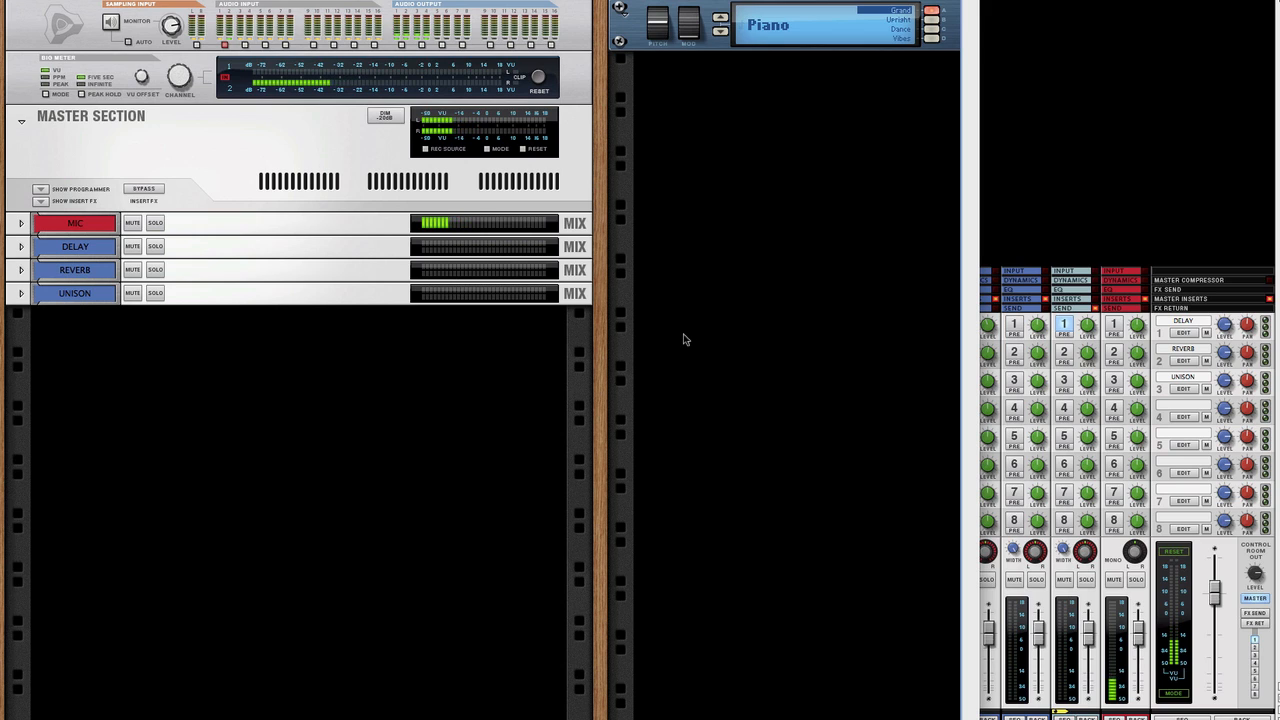